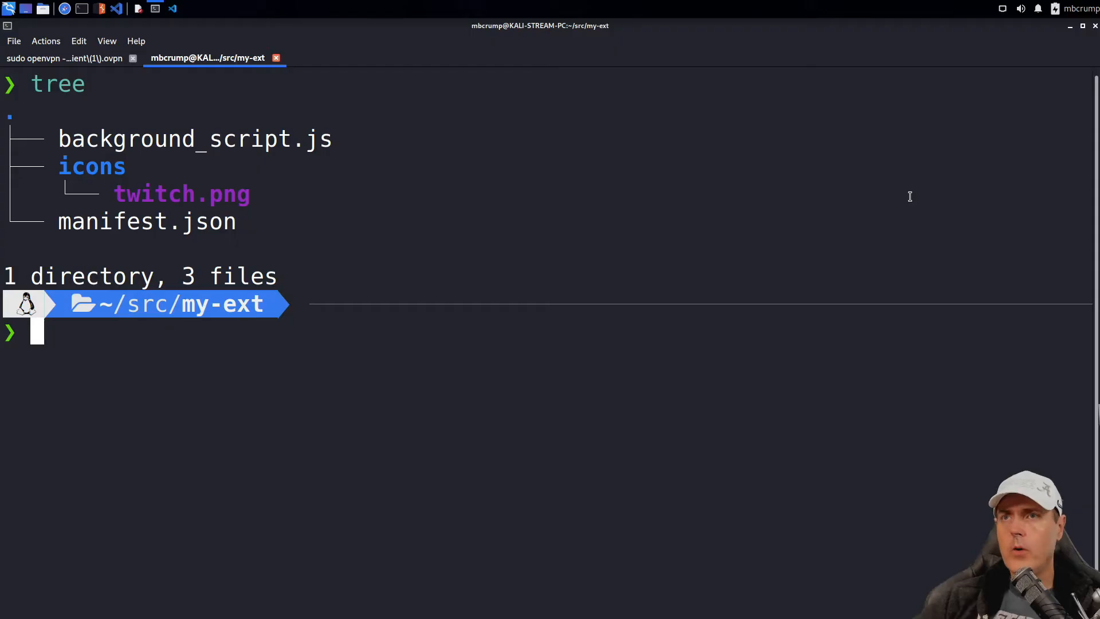
mouse_move(861, 285)
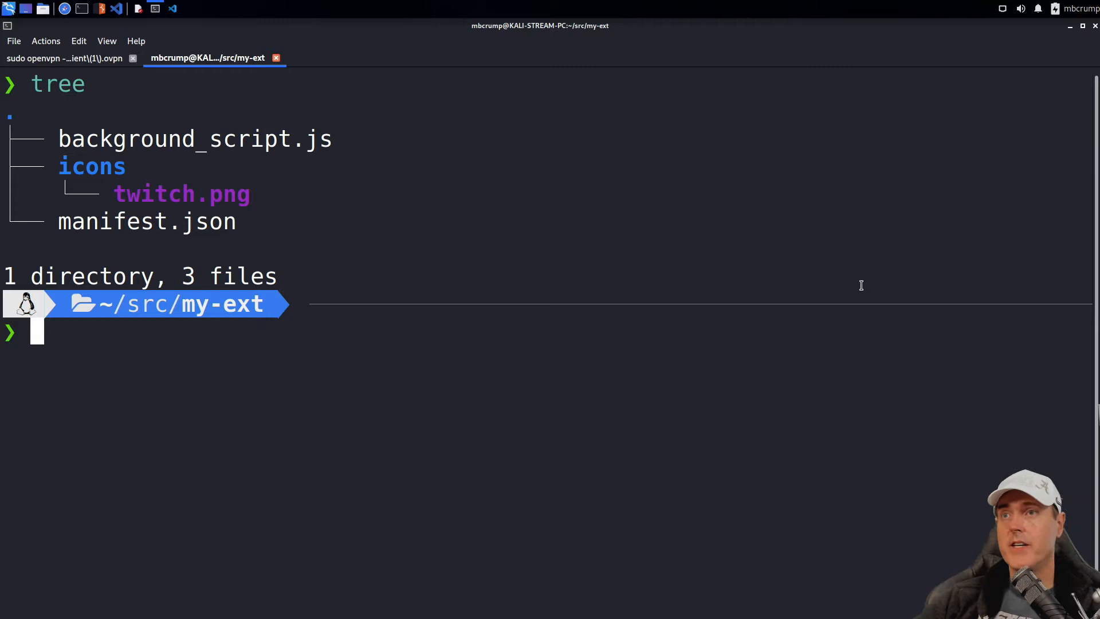
mouse_move(340, 305)
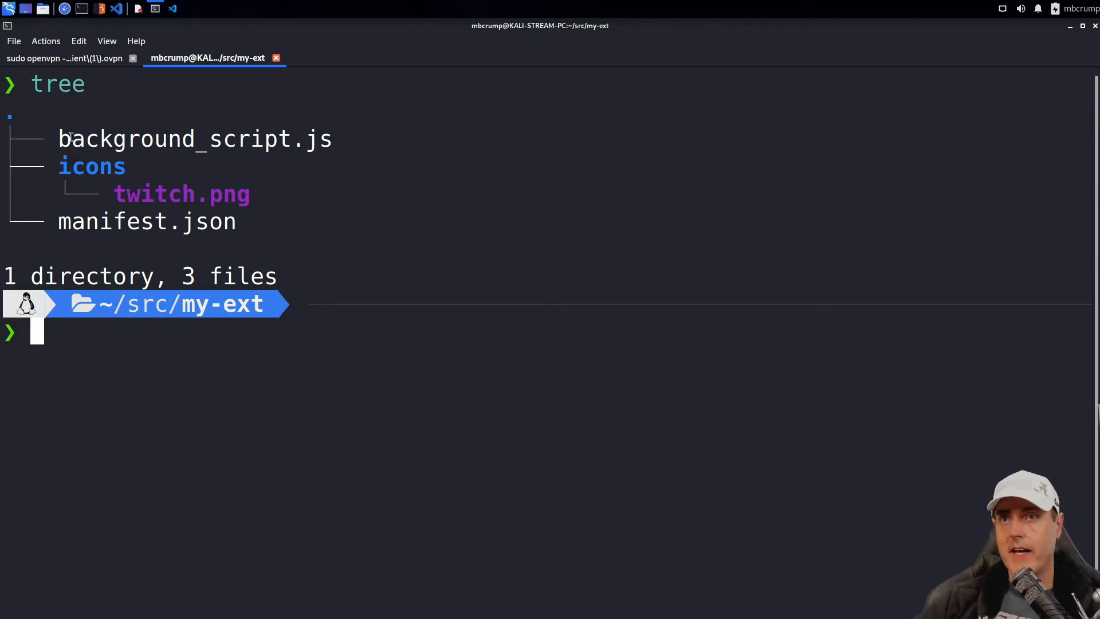
Step: Load Firefox-ext/manifest.json as a temporary add-on from about:debugging's This Firefox page
double_click(195, 139)
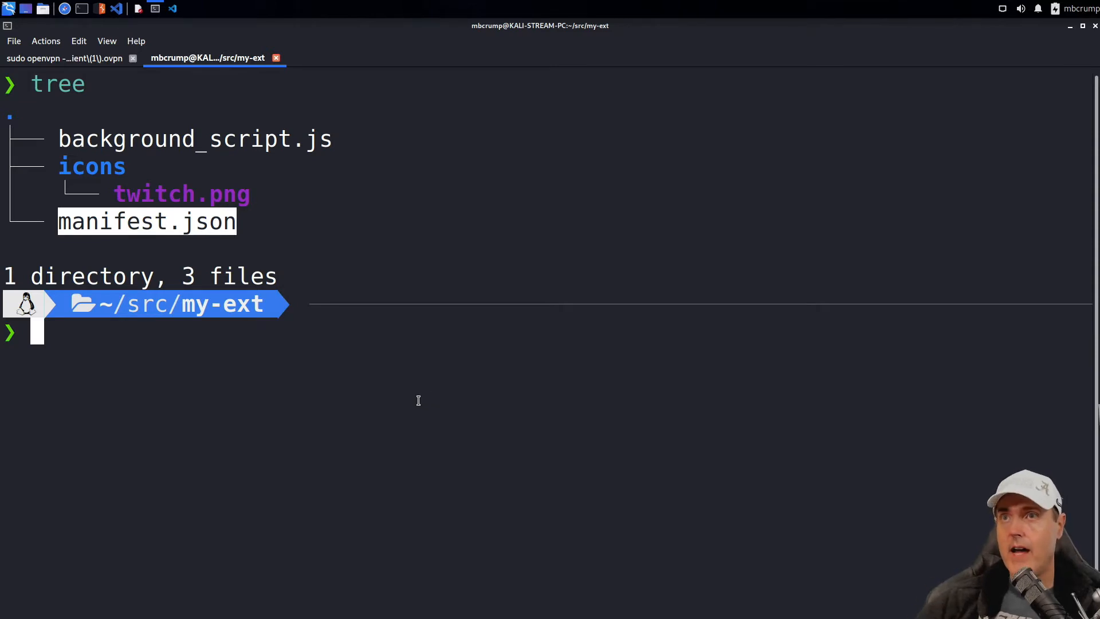
mouse_move(167, 278)
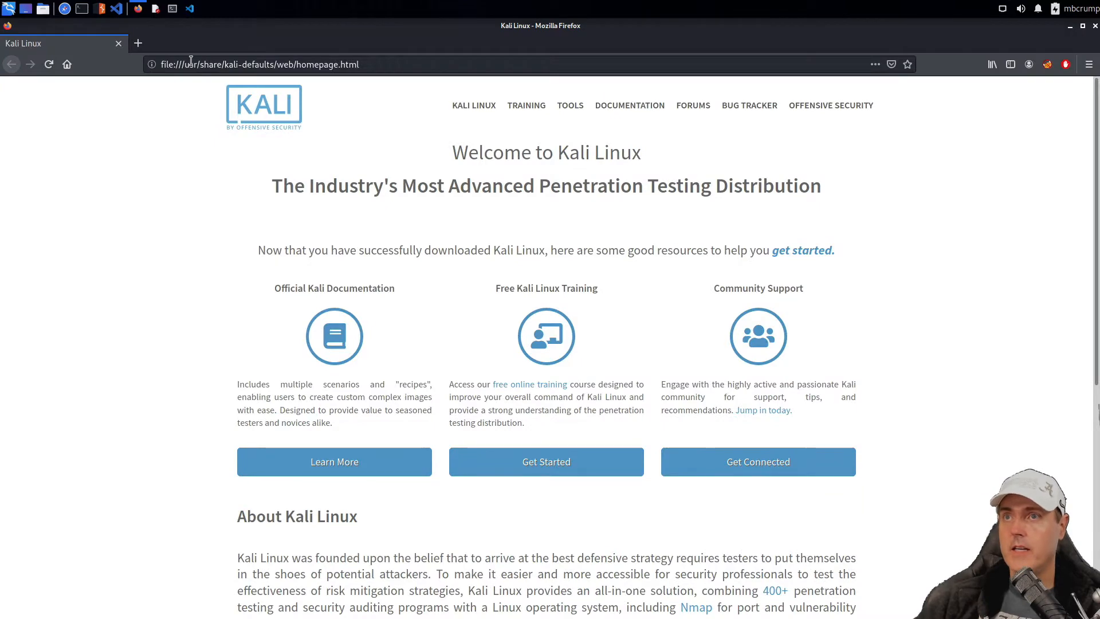
text(about:debugging#/setup)
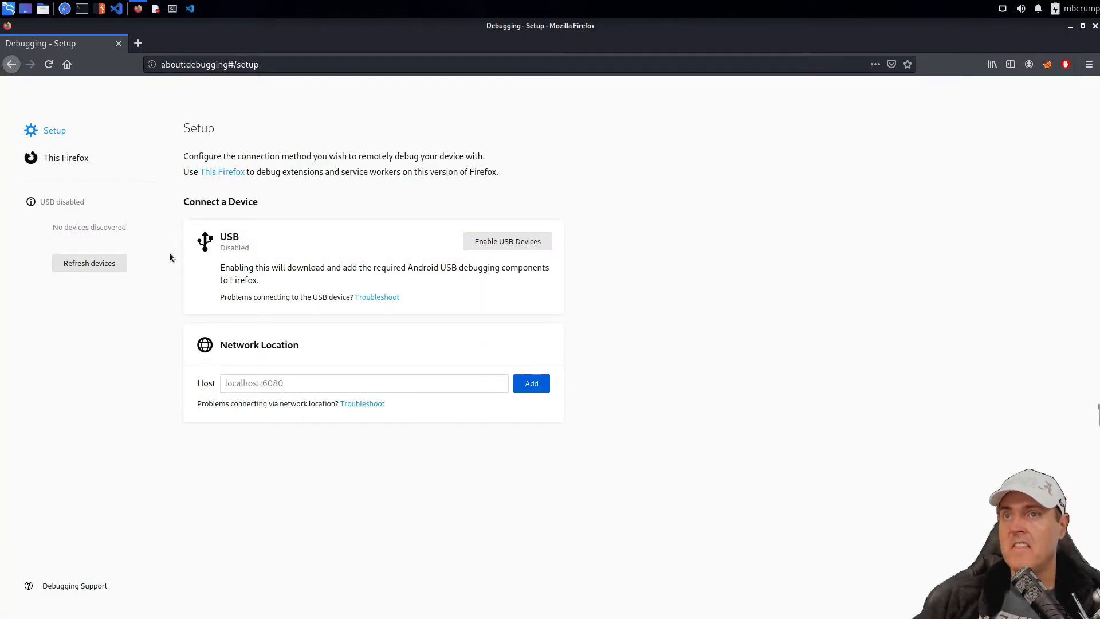
click(65, 157)
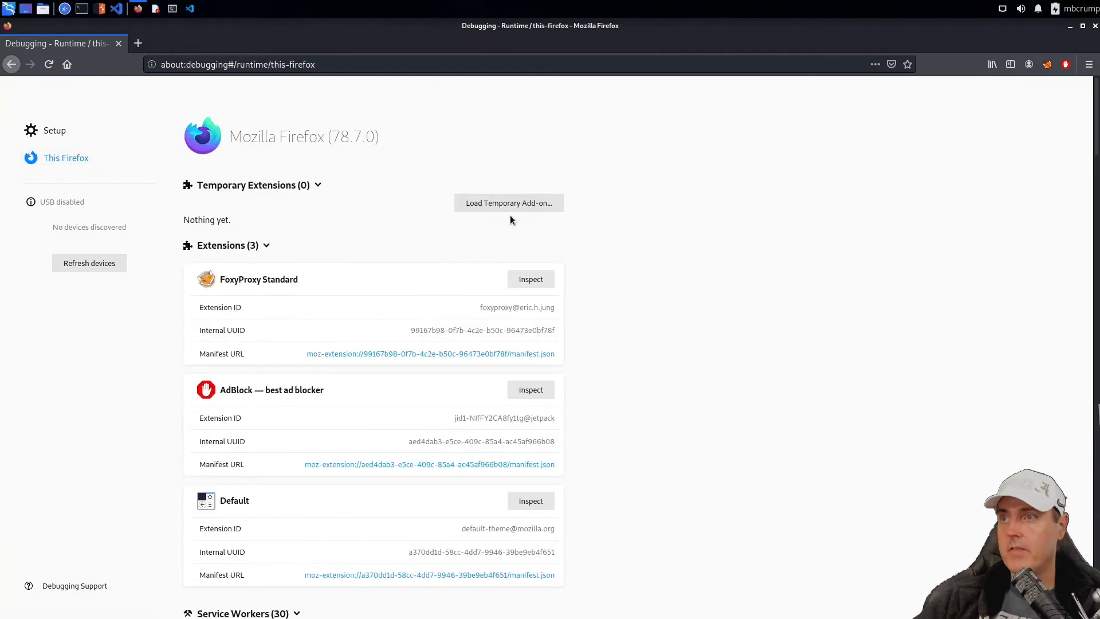
click(509, 202)
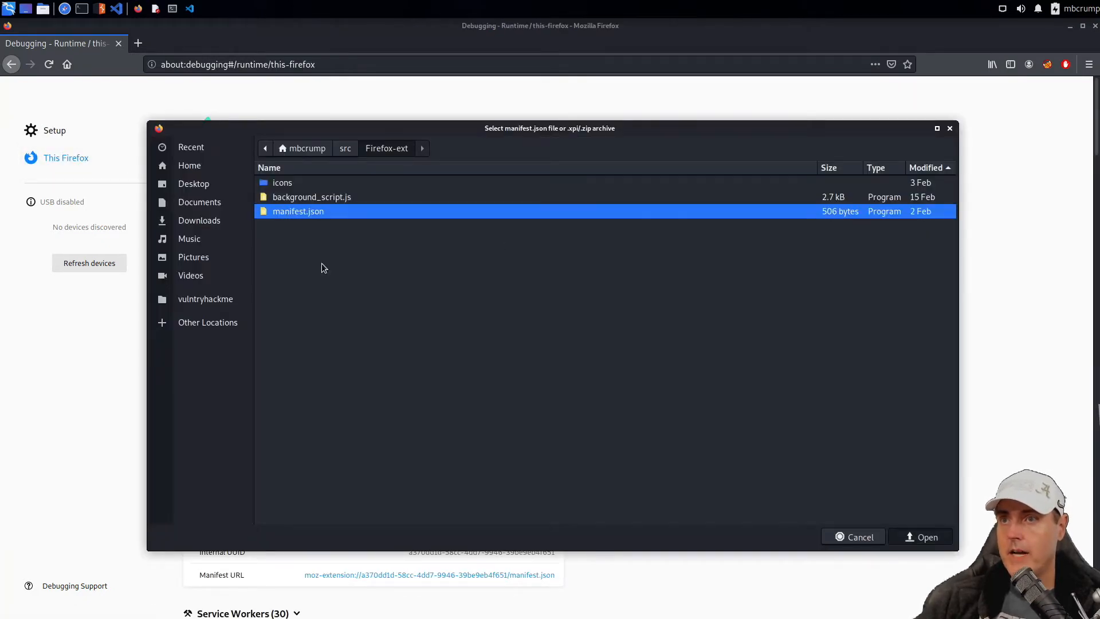
click(921, 537)
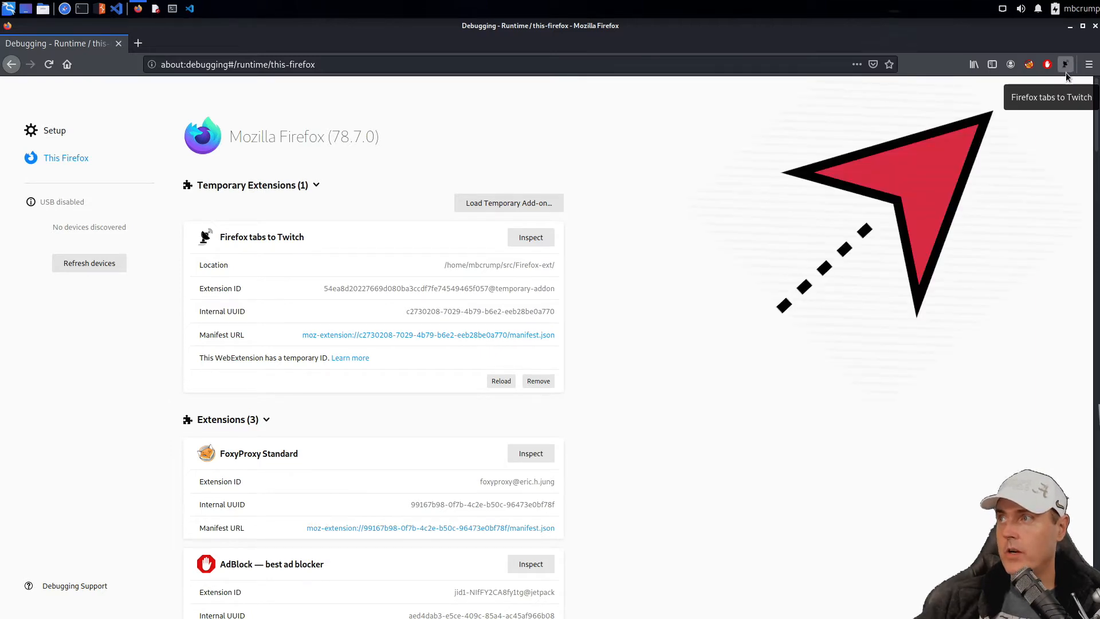
mouse_move(532, 80)
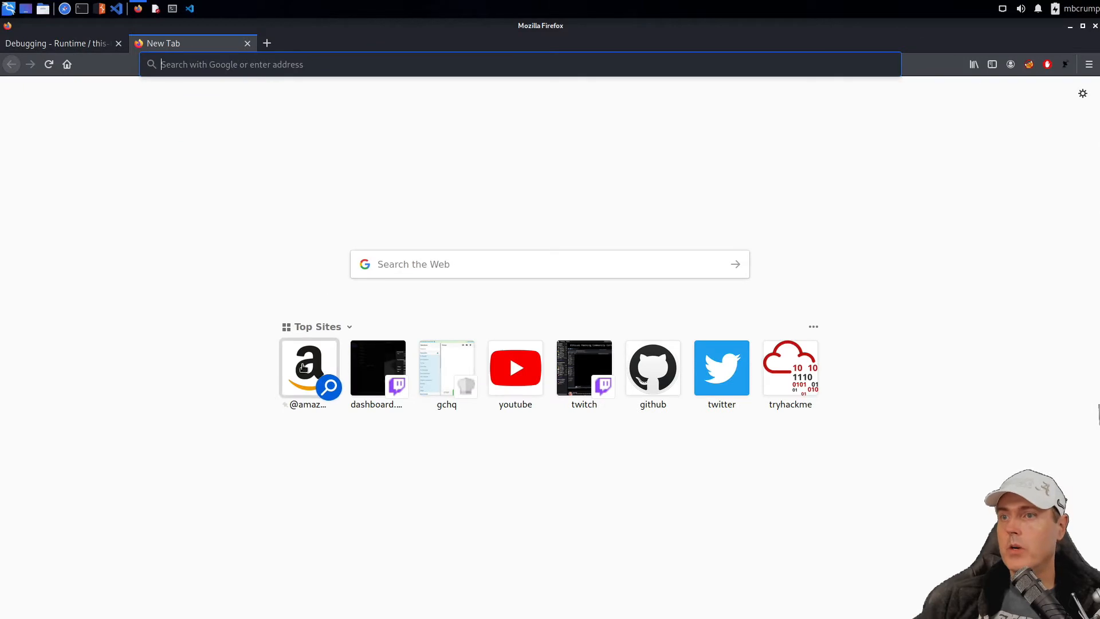
mouse_move(448, 369)
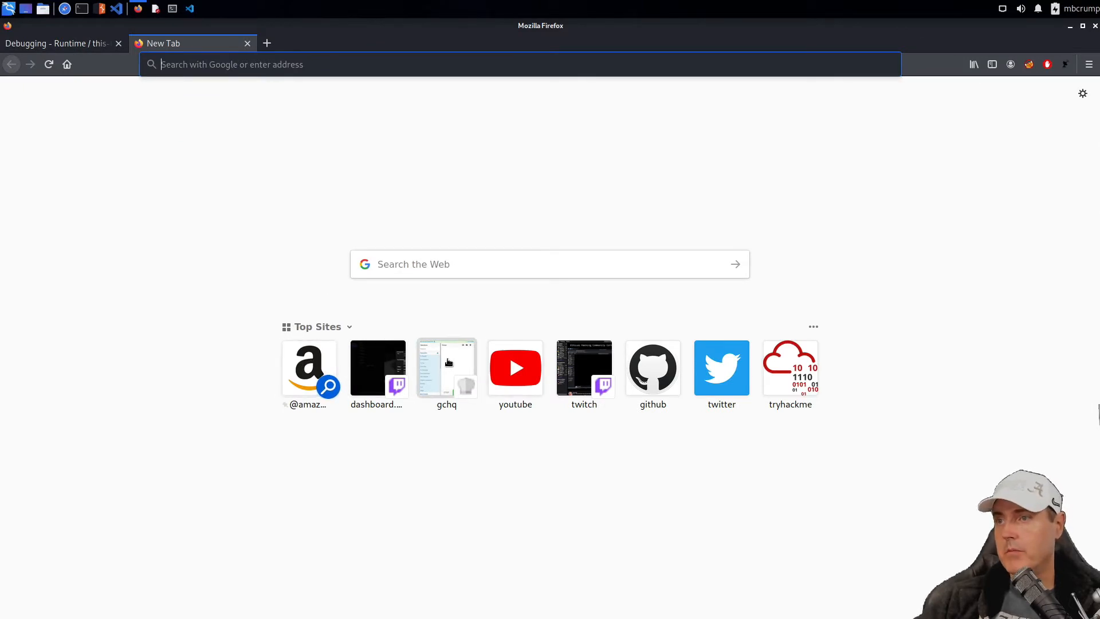
Step: Open the gchq CyberChef site from the Top Sites tile in a new tab
click(447, 368)
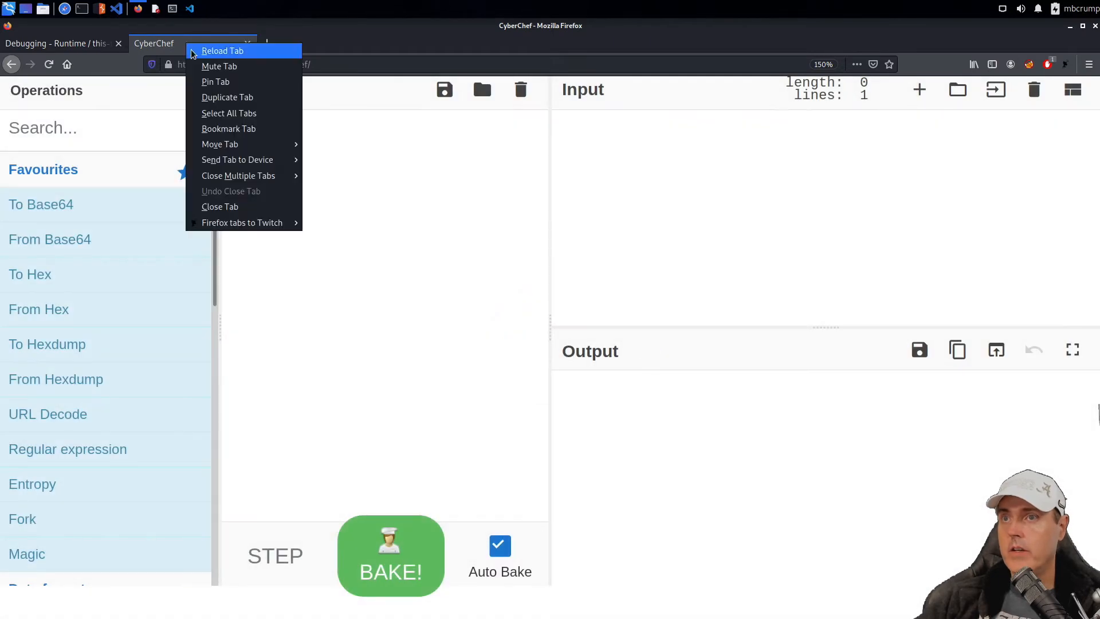
mouse_move(242, 223)
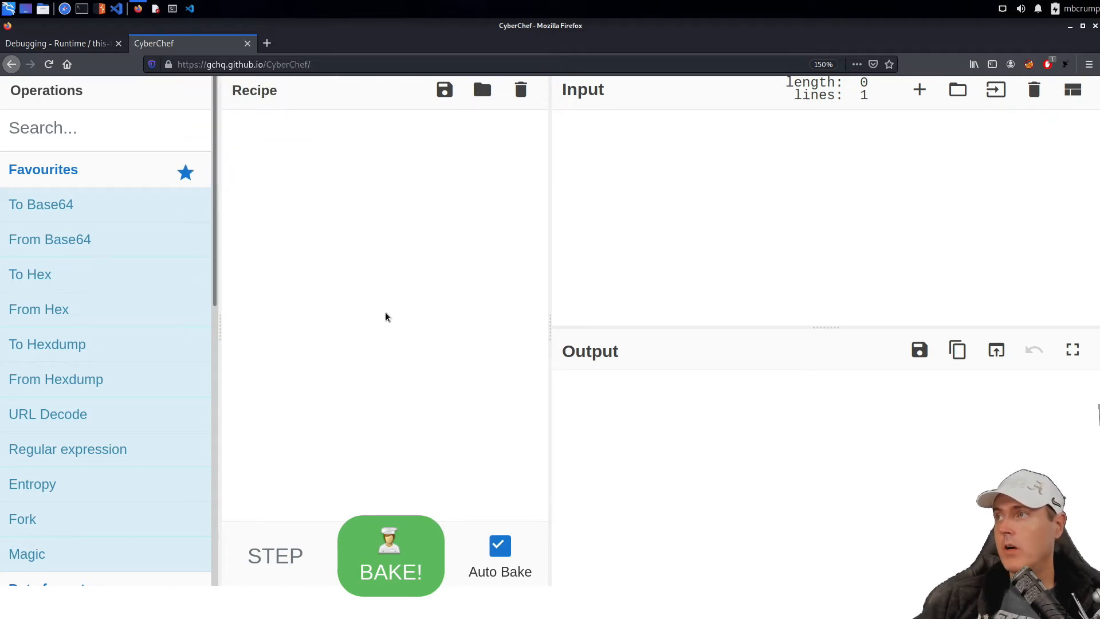
mouse_move(378, 331)
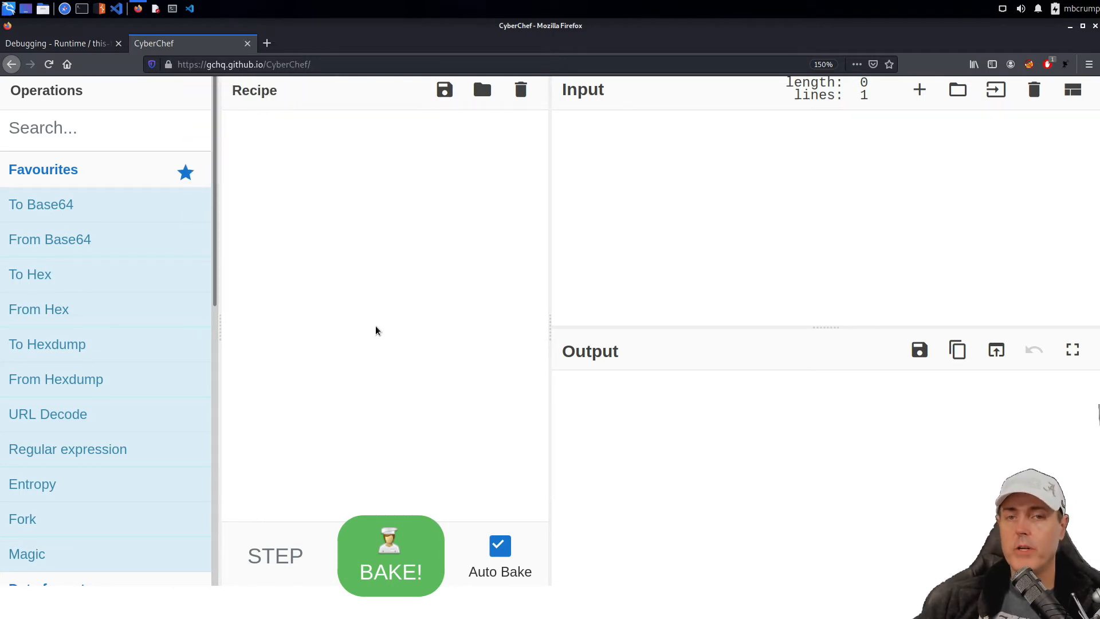
mouse_move(1077, 69)
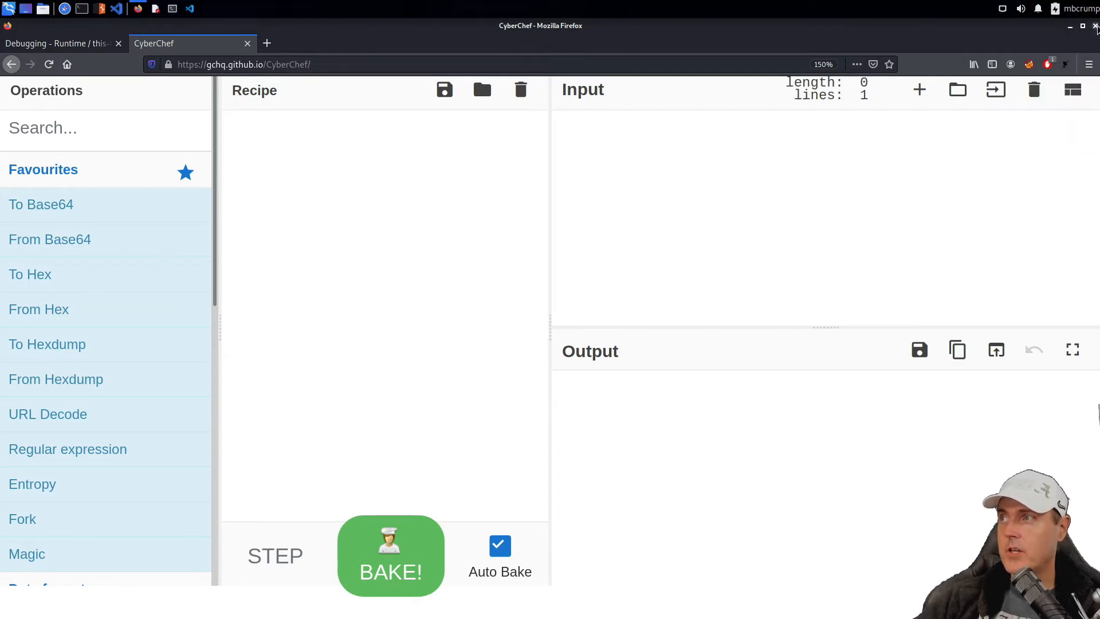
Step: Close Firefox and relaunch it from the taskbar, with no temporary Twitch extension
click(1095, 26)
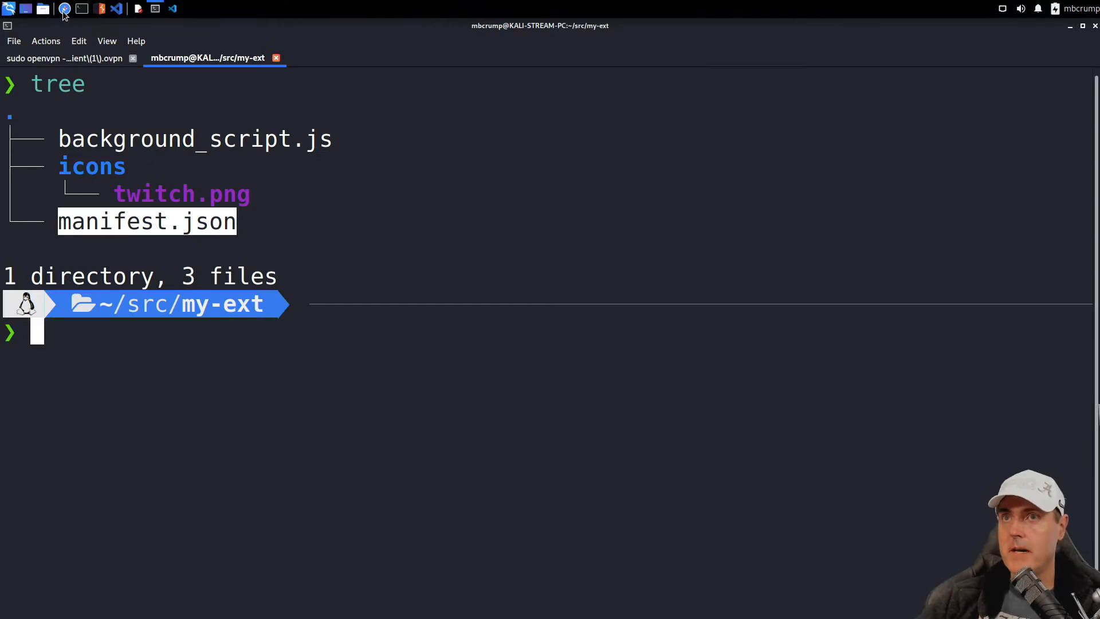
click(63, 8)
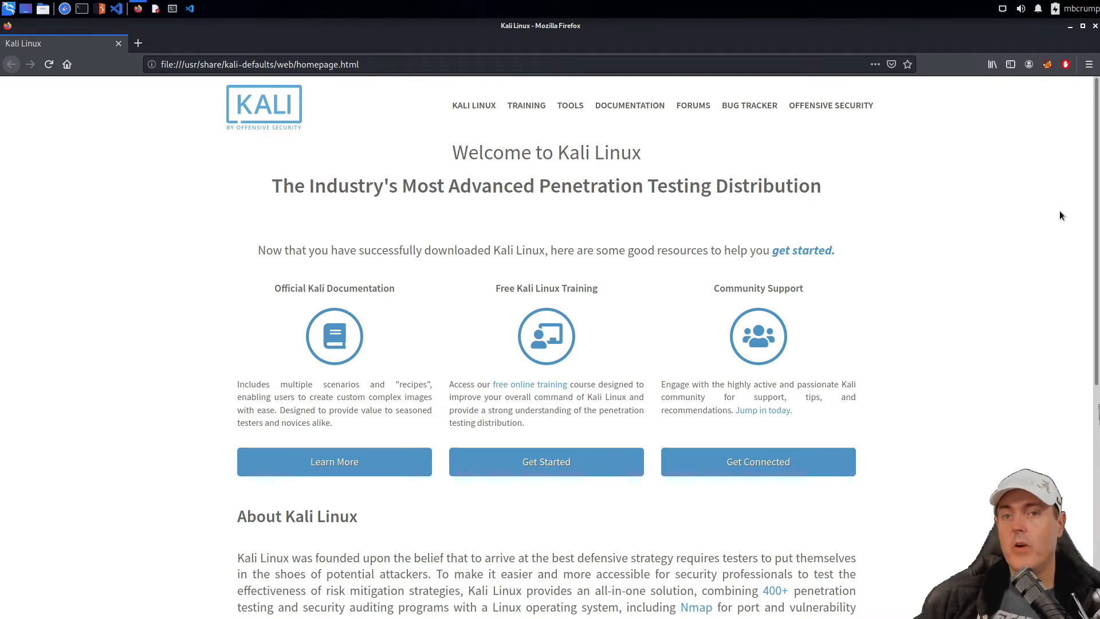
mouse_move(399, 172)
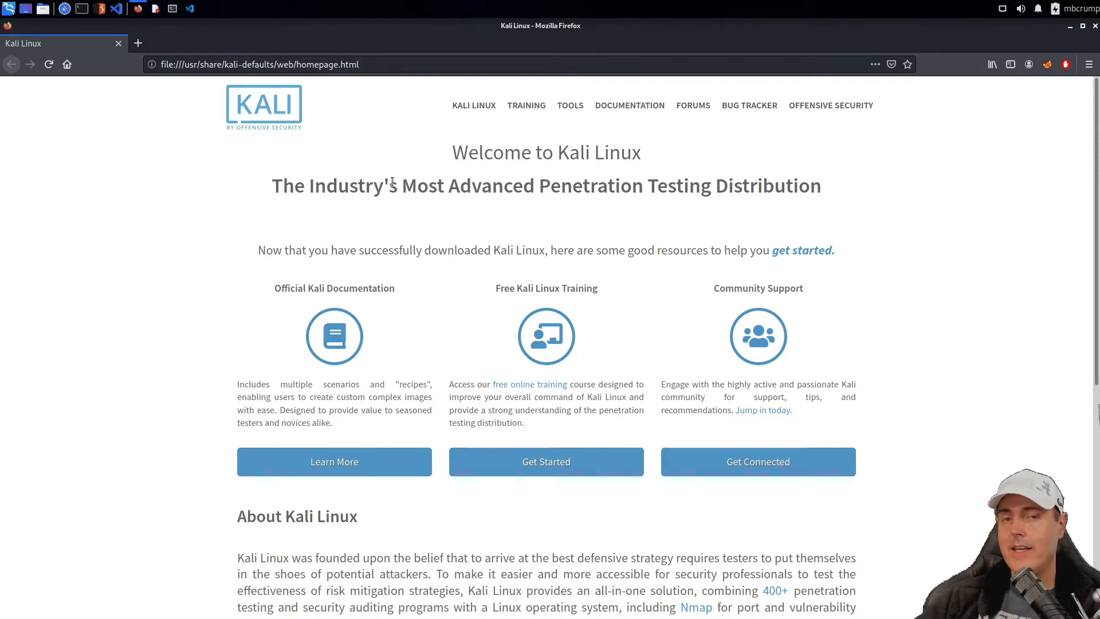
mouse_move(281, 180)
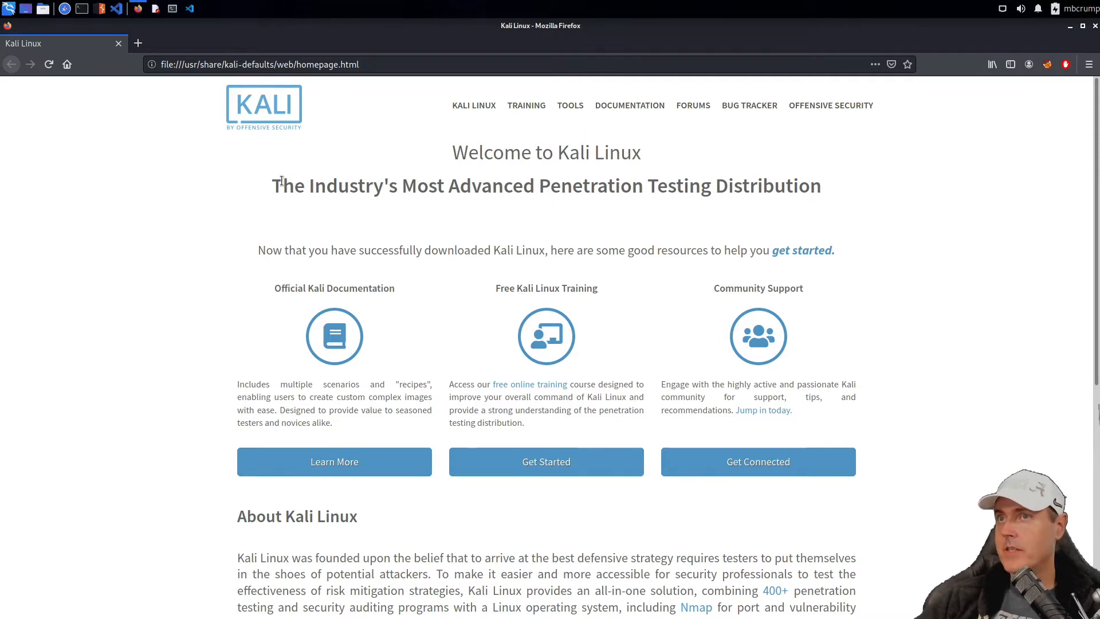
mouse_move(176, 24)
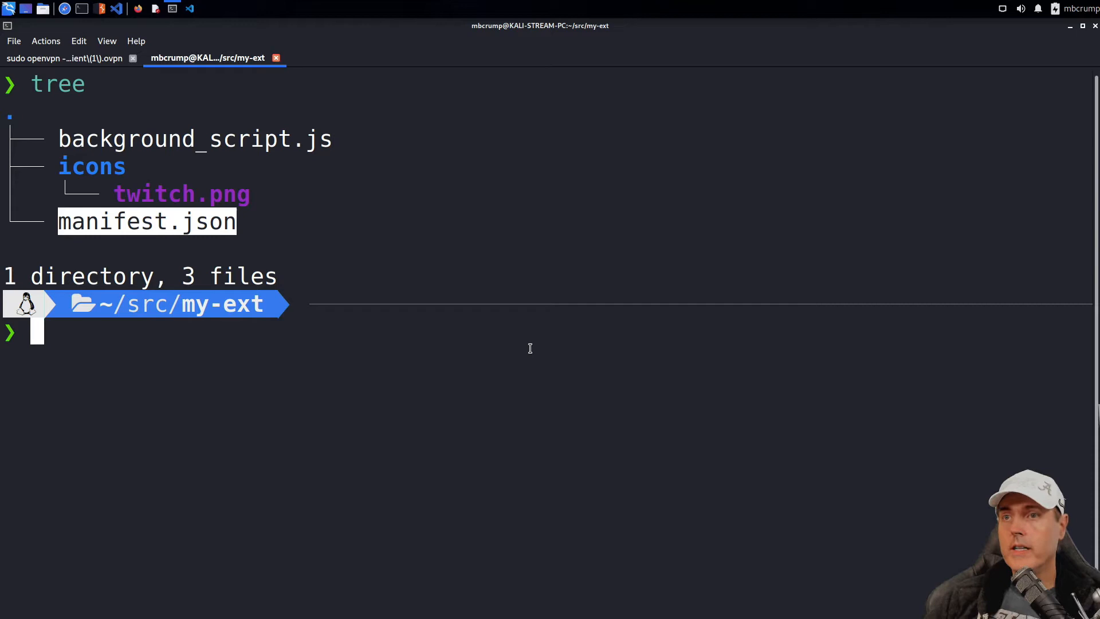
Step: Zip the extension into ../my-extension1.zip, excluding git files, and confirm its 23999-byte size
text(zip -r -FS ../my-extension1.zip * --exclude '*.git*')
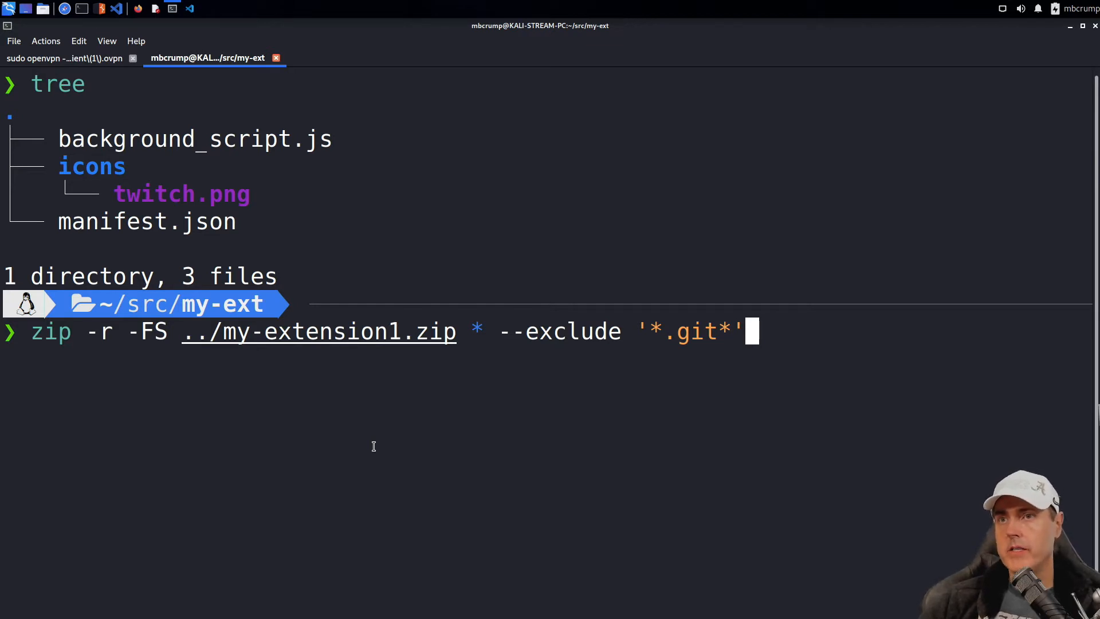
mouse_move(330, 382)
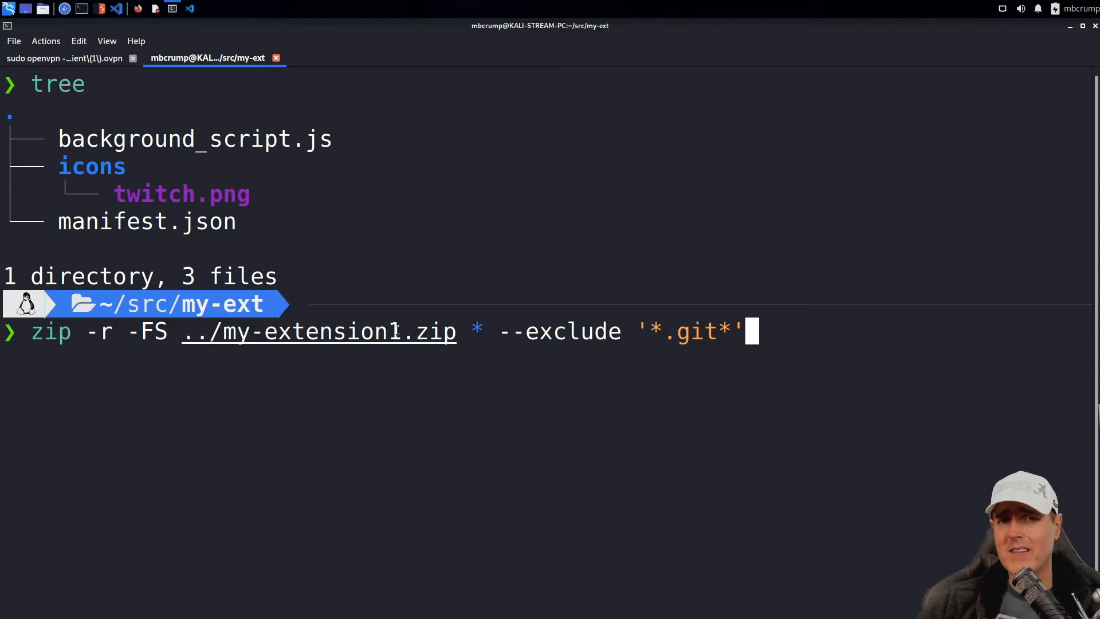
mouse_move(467, 336)
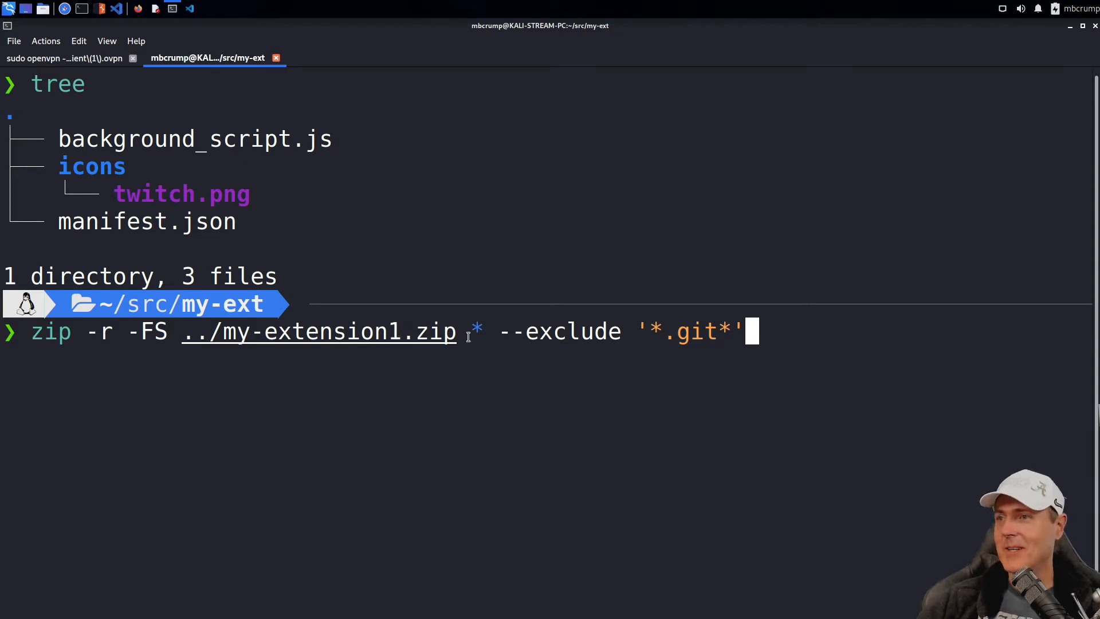
mouse_move(541, 334)
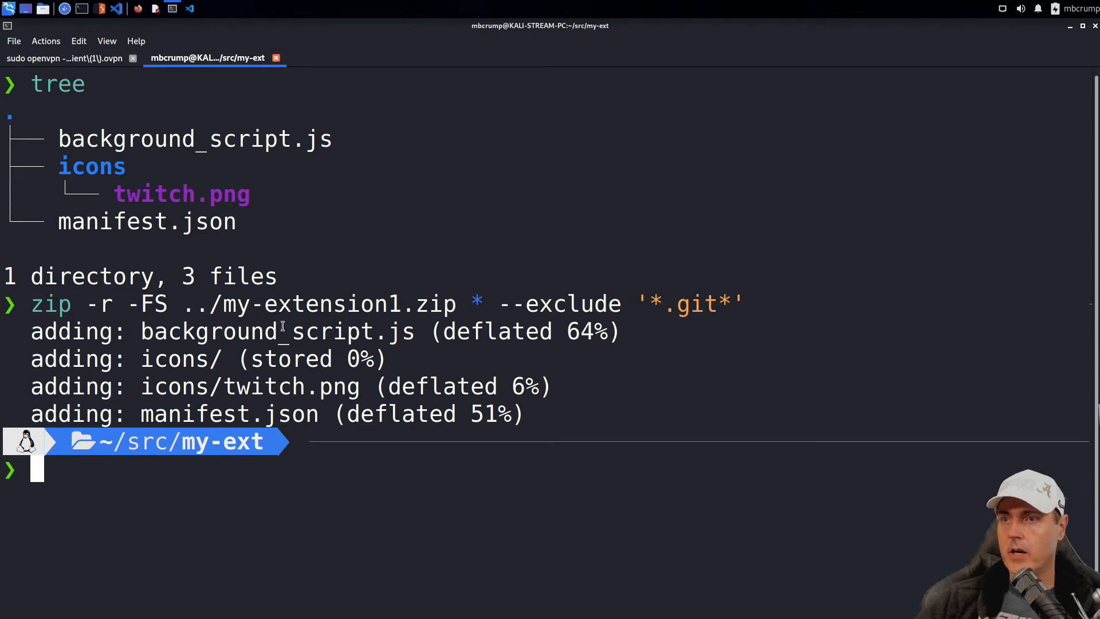
mouse_move(482, 353)
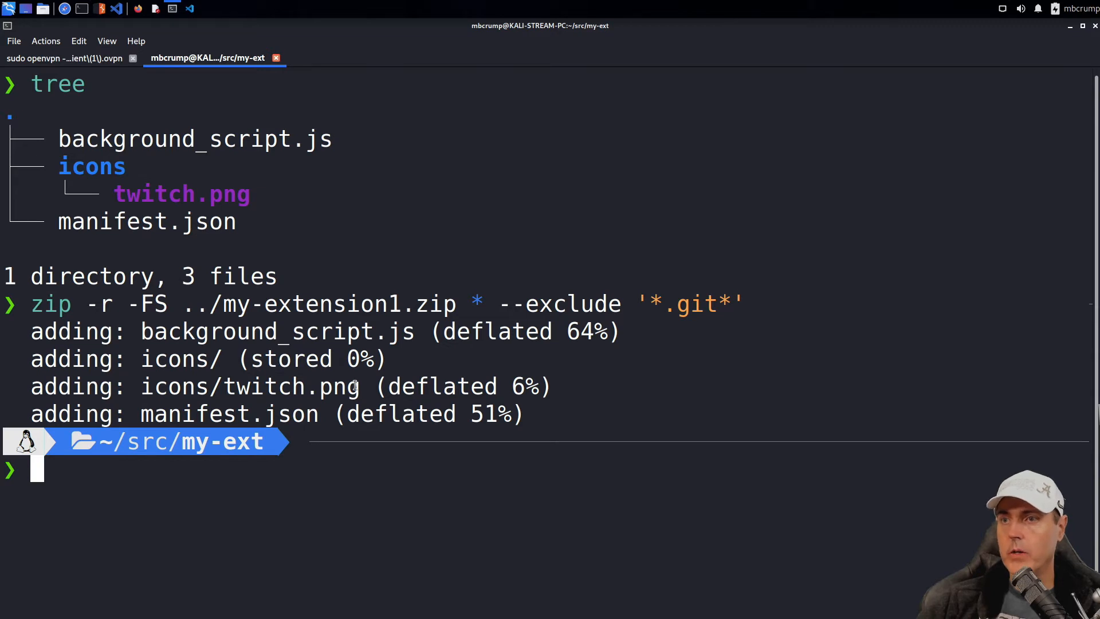
mouse_move(307, 414)
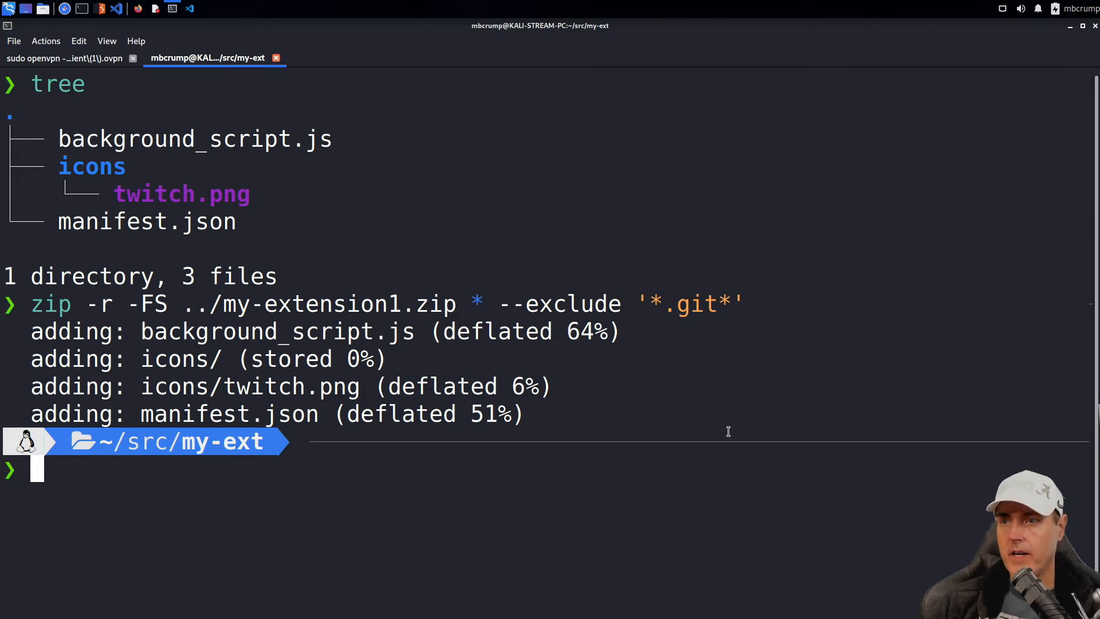
text(ls -l ../my-extension1.zip)
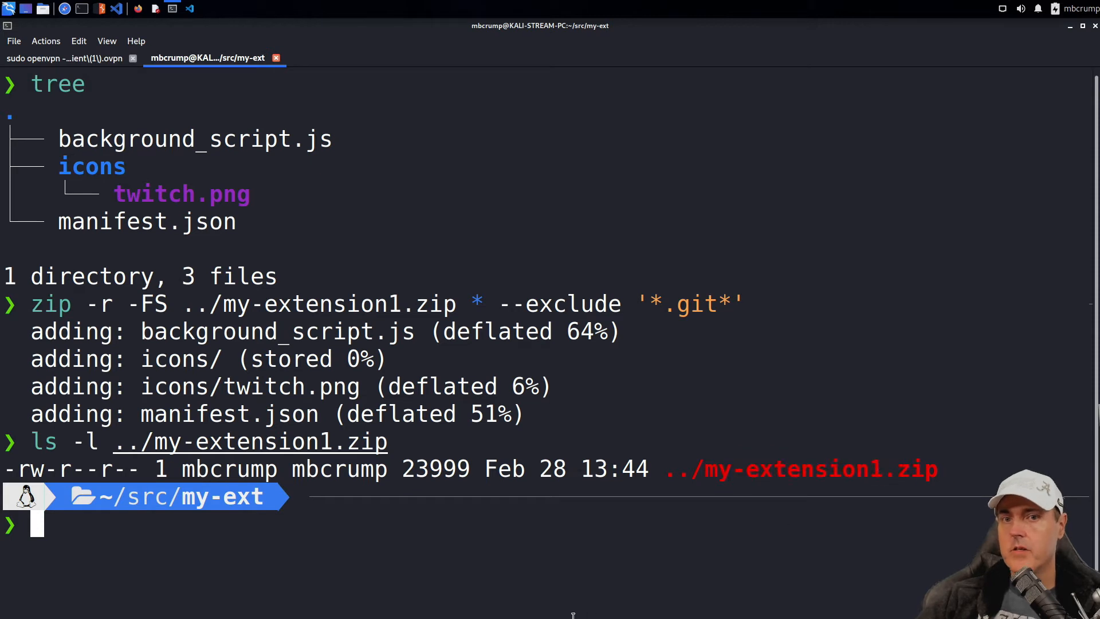
mouse_move(577, 614)
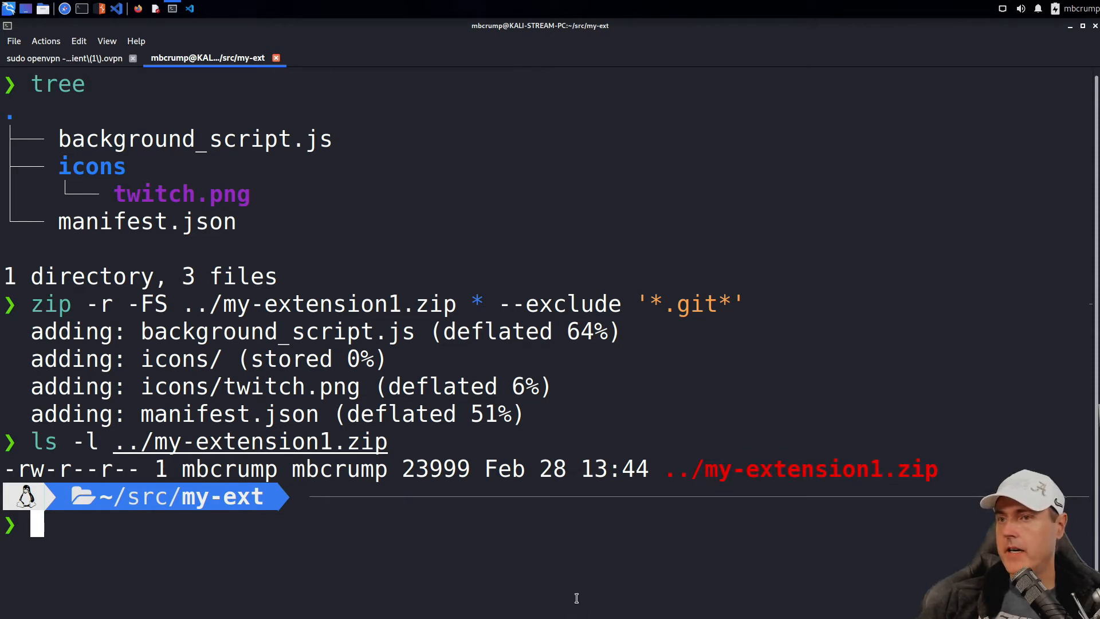
mouse_move(609, 567)
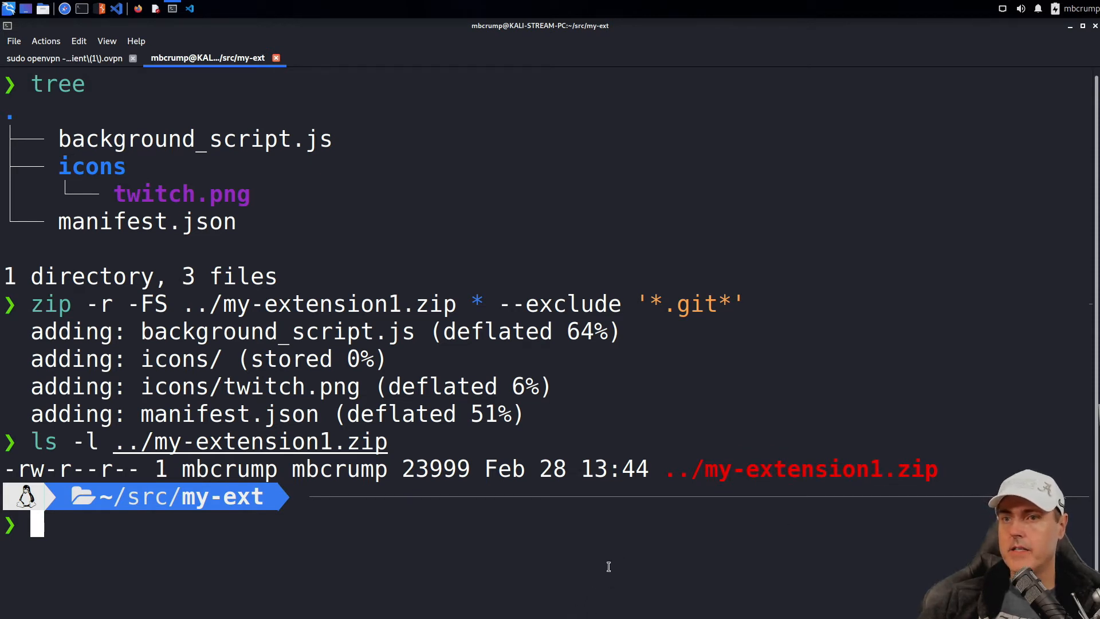
mouse_move(587, 583)
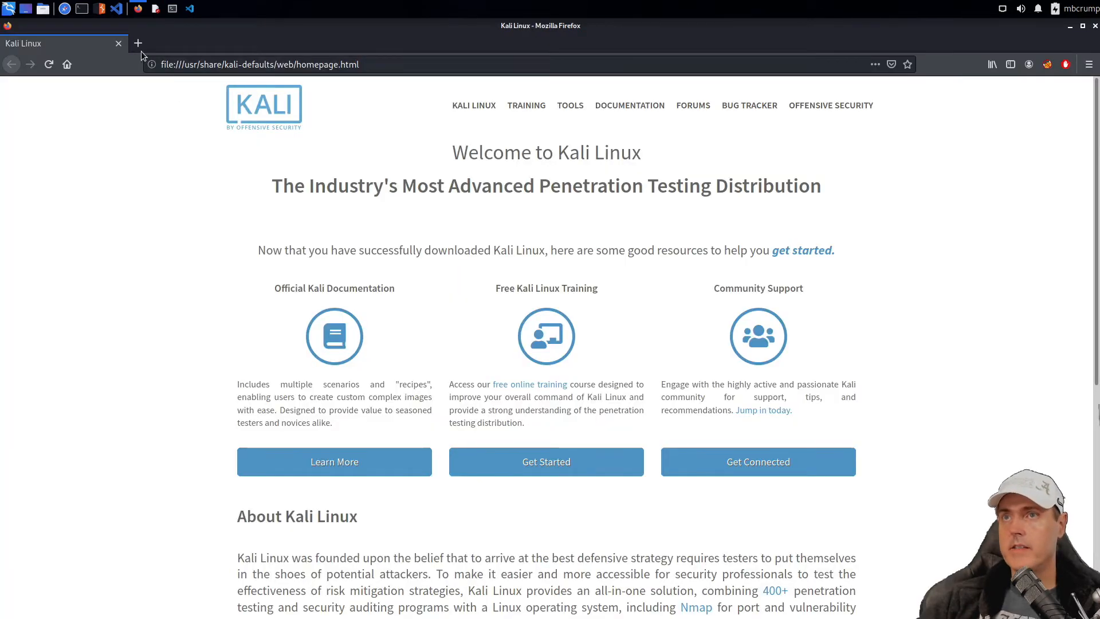
Step: Open the Add-ons manager from Firefox's hamburger menu
click(1090, 65)
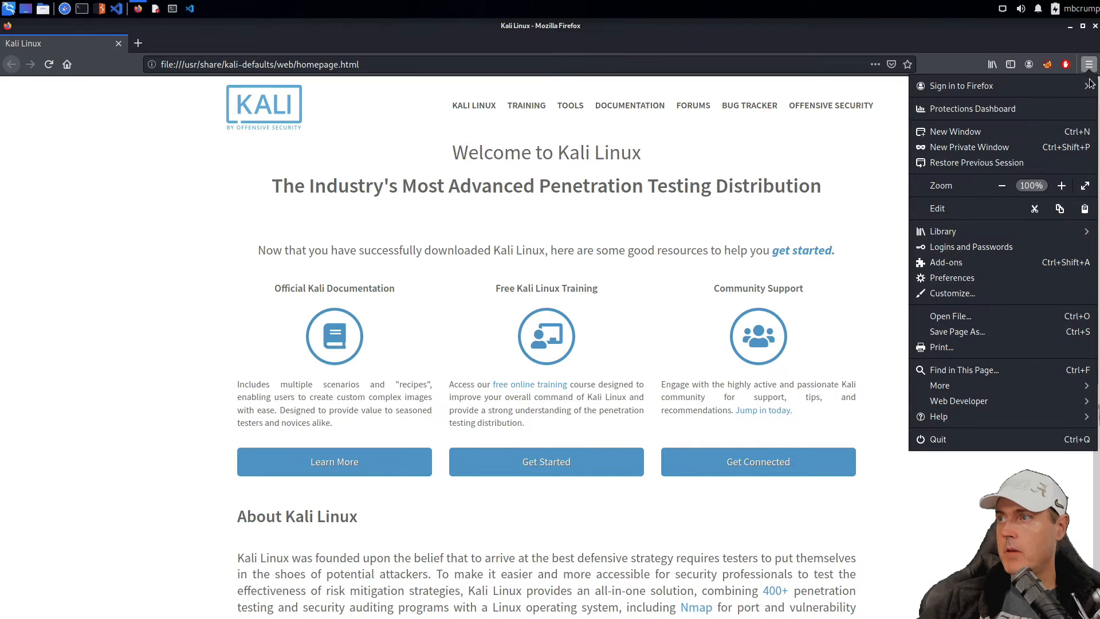
click(946, 262)
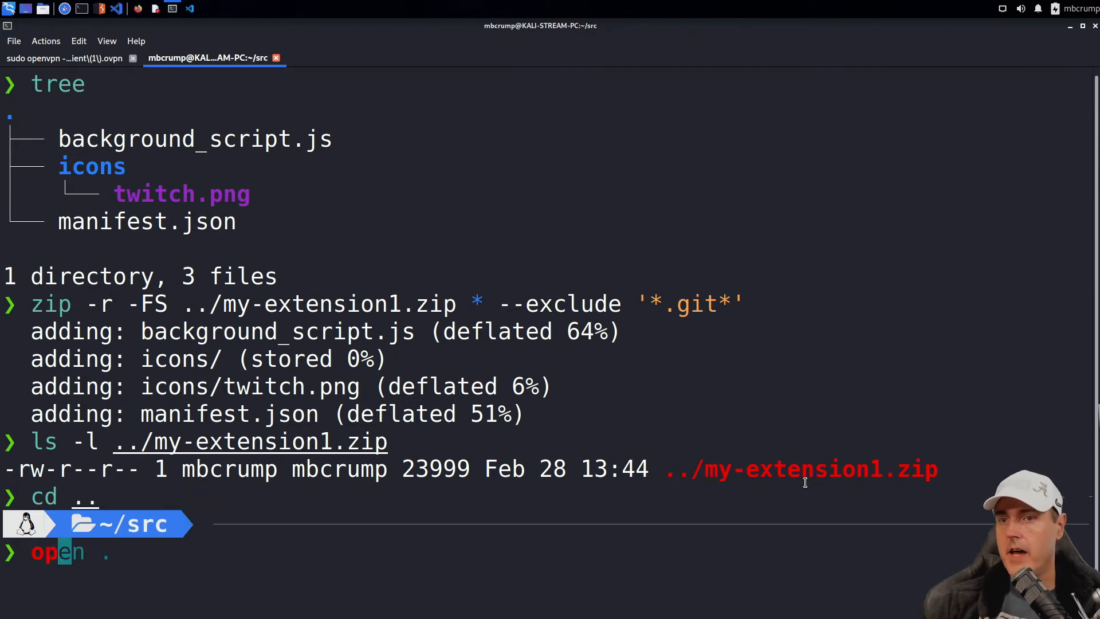
Step: Open the src folder in the file manager and dismiss the unverified my-extension1.zip warning
key(Return)
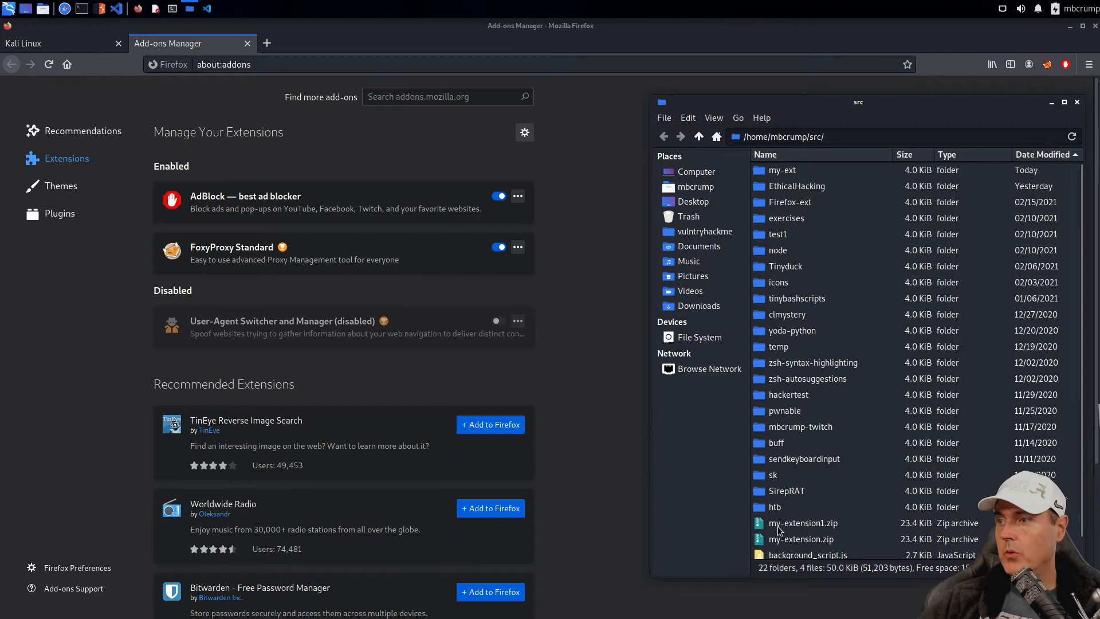
mouse_move(786, 530)
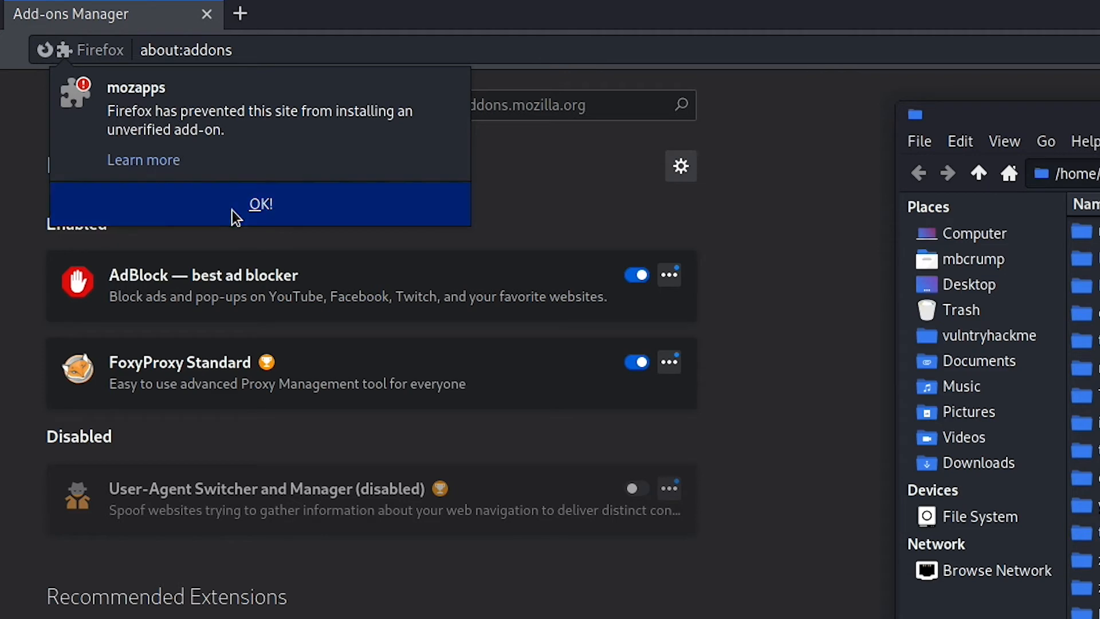
click(261, 204)
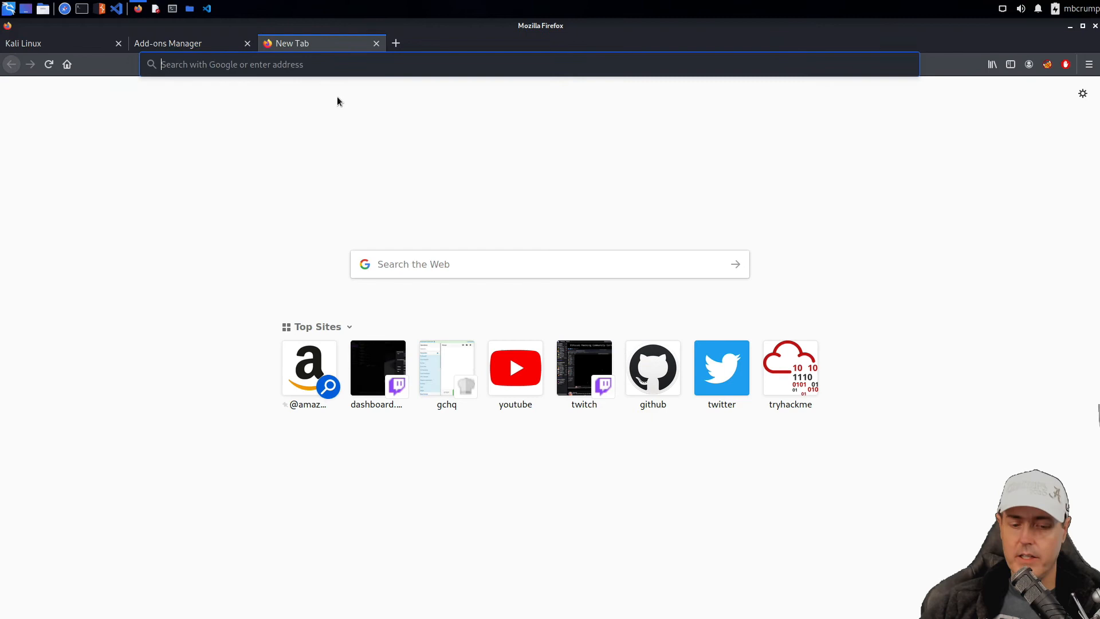
Step: Set xpinstall.signatures.required to false in about:config, then close that page
text(about:config)
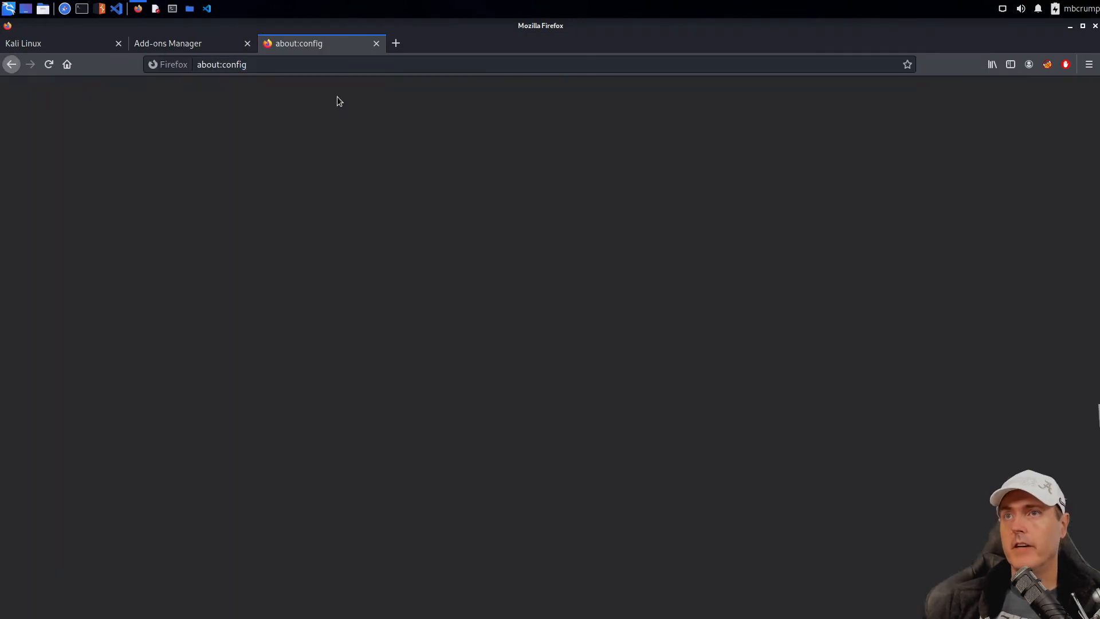
text(xpinstall.signatures.required)
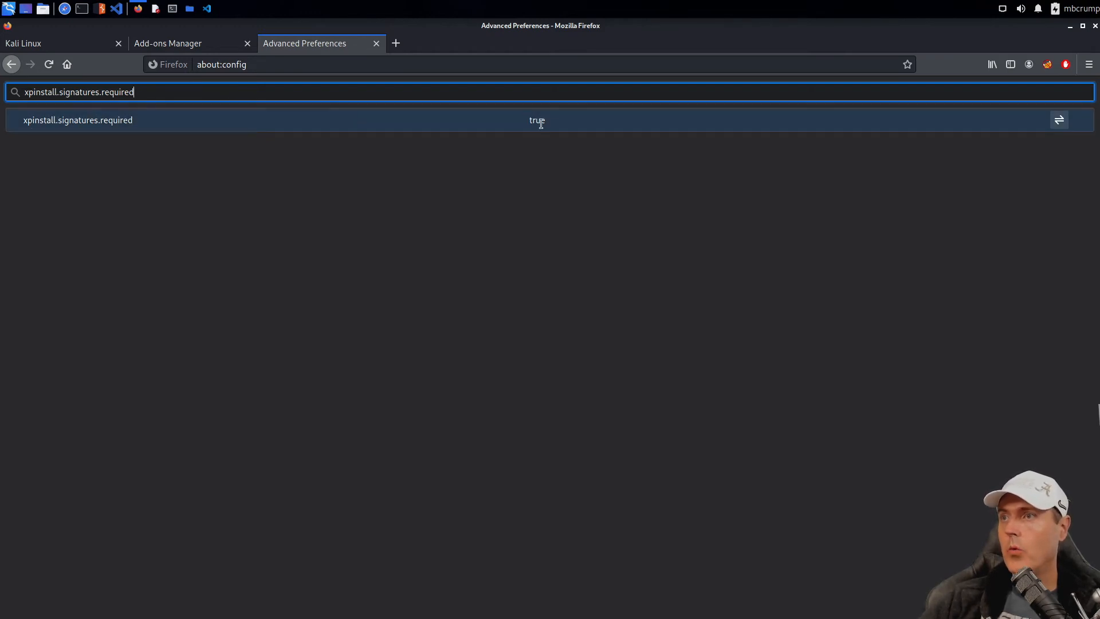
click(1059, 120)
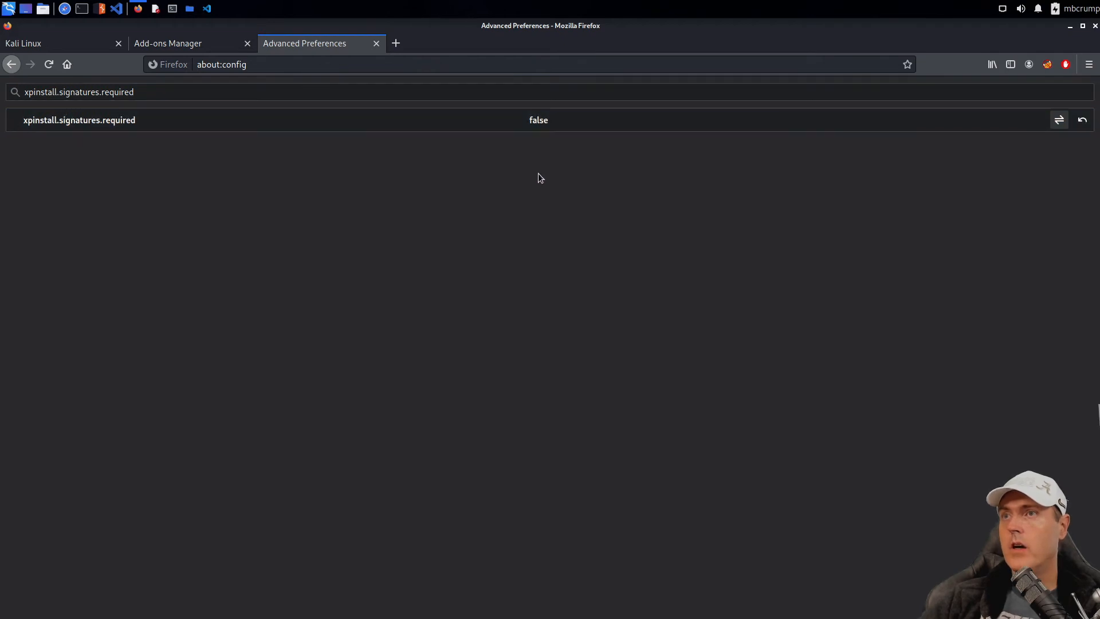
mouse_move(376, 44)
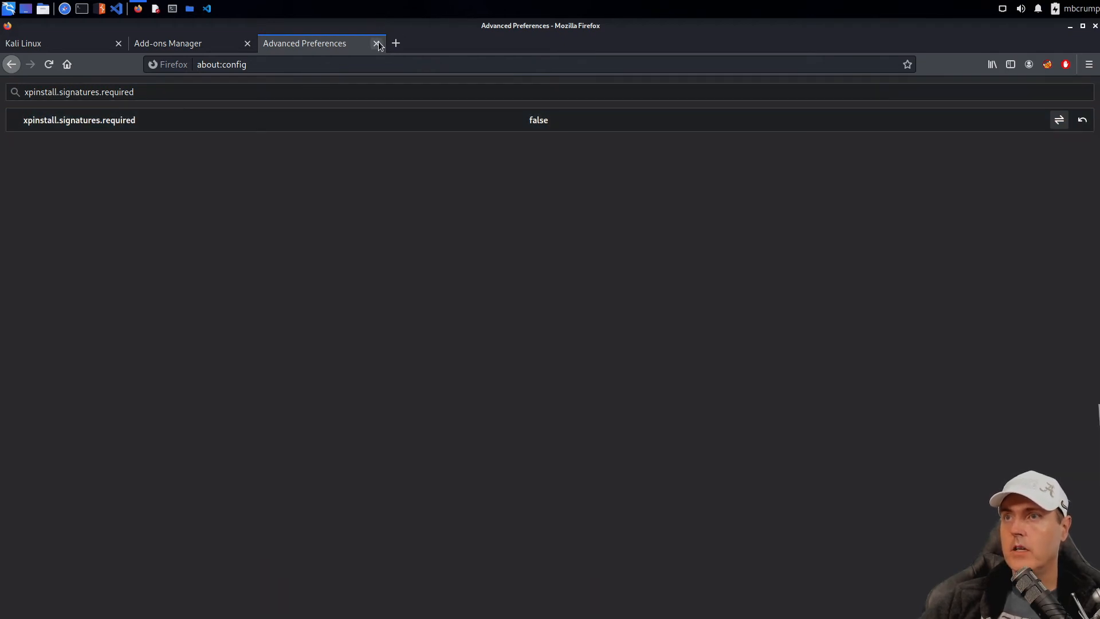
click(378, 43)
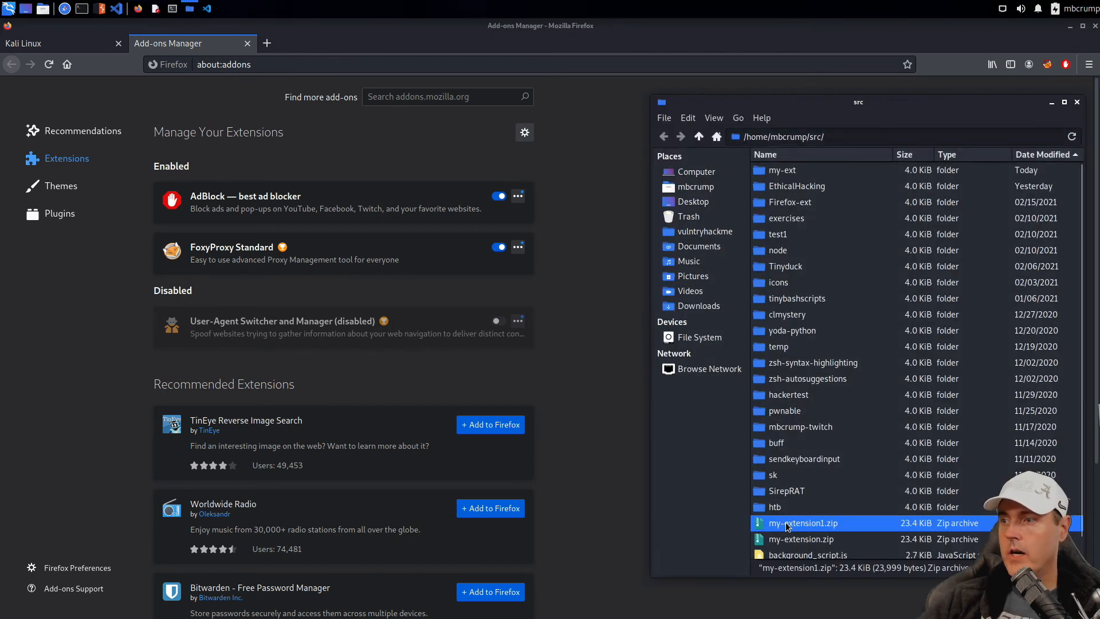
mouse_move(613, 371)
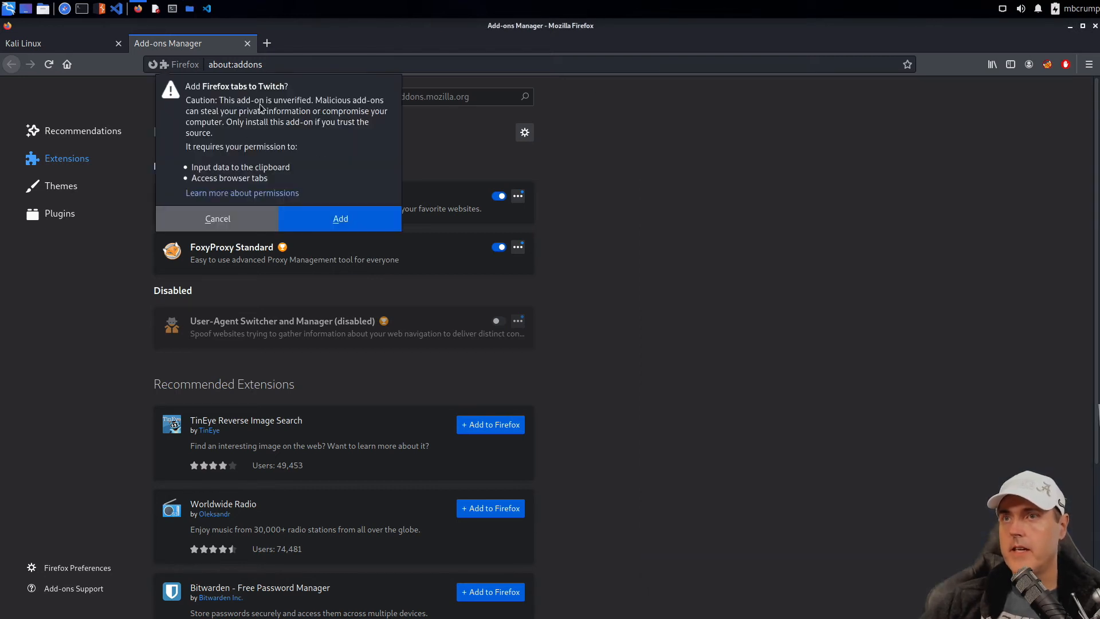
mouse_move(195, 112)
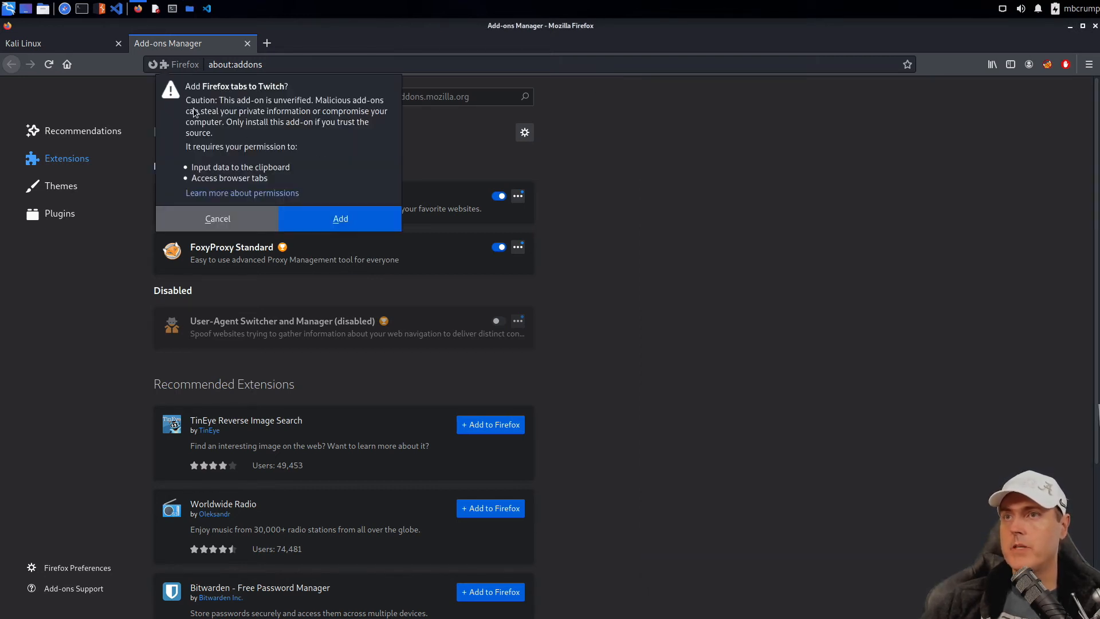
mouse_move(343, 112)
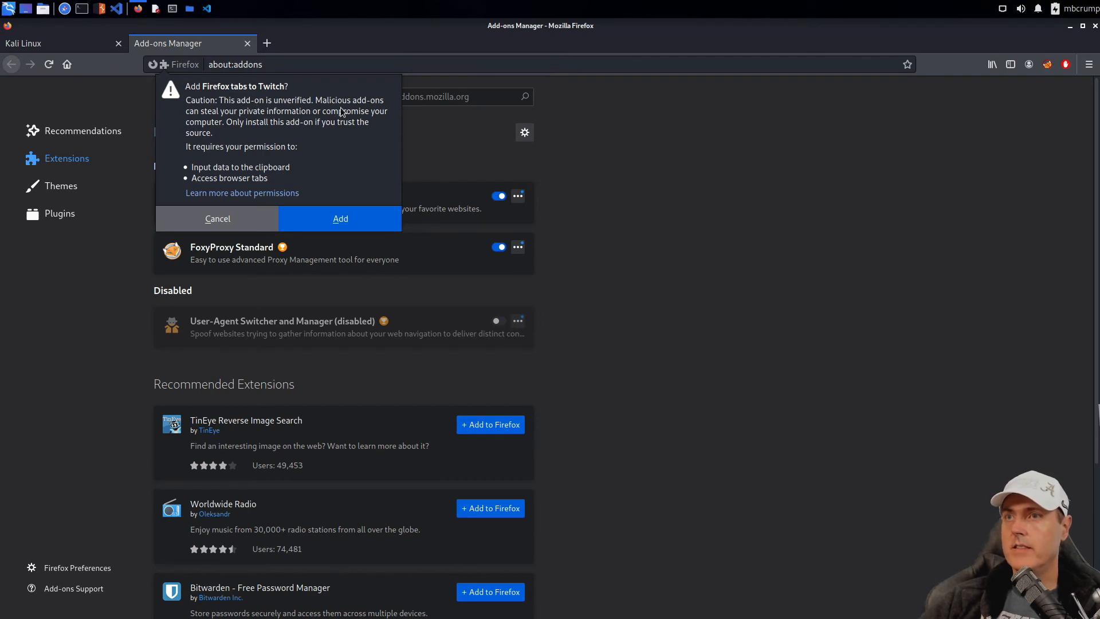
mouse_move(195, 182)
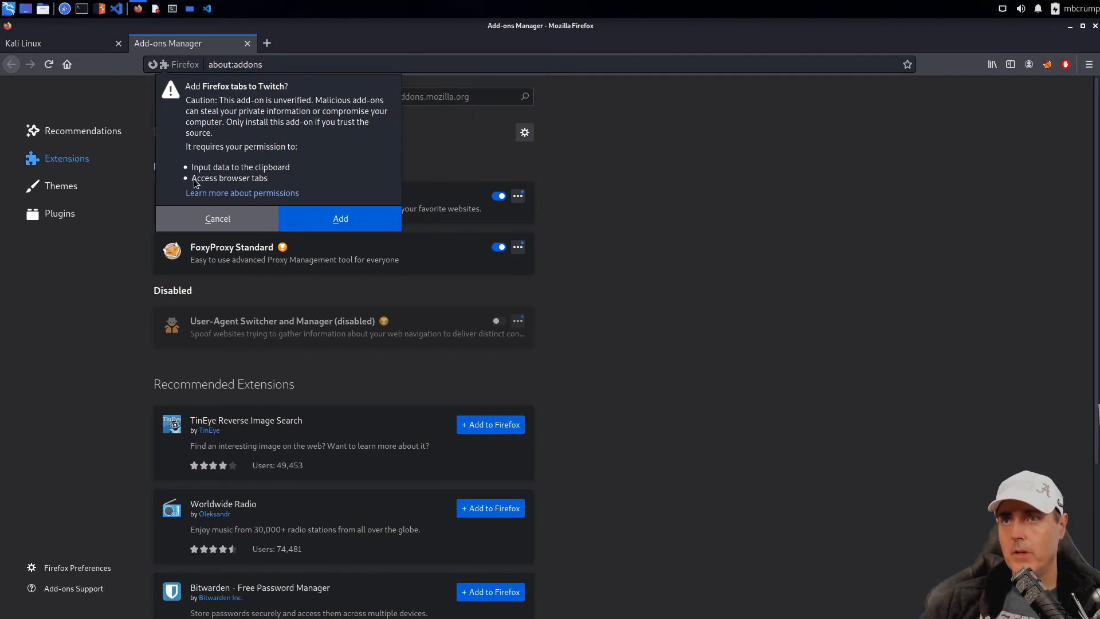
mouse_move(215, 174)
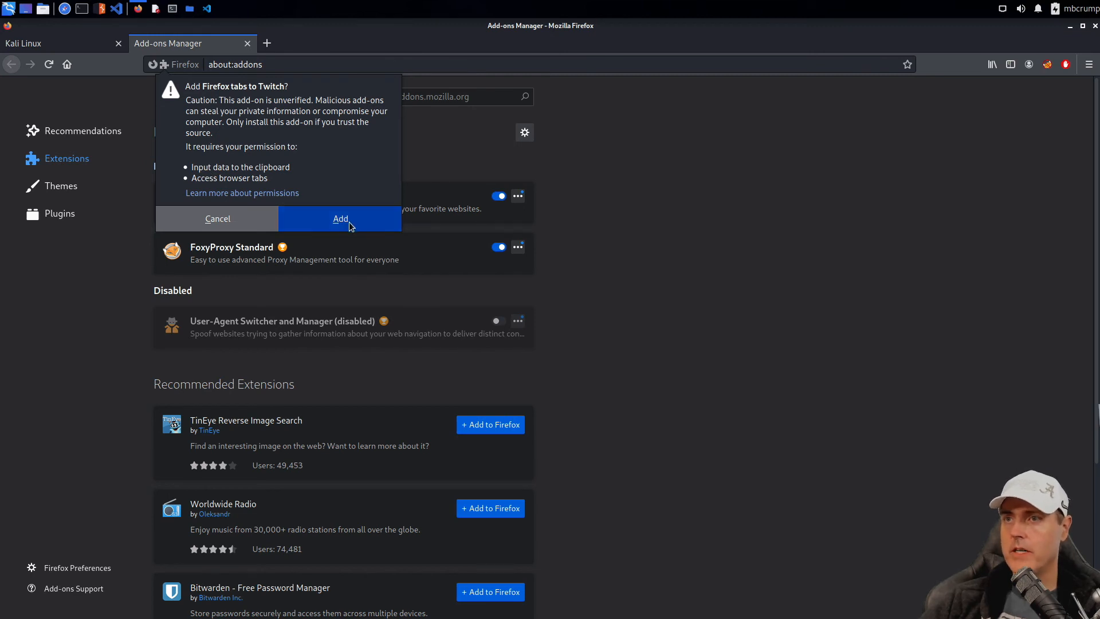
Step: Add the unsigned Firefox tabs to Twitch add-on, dismiss the notice, and return to Kali Linux
click(341, 218)
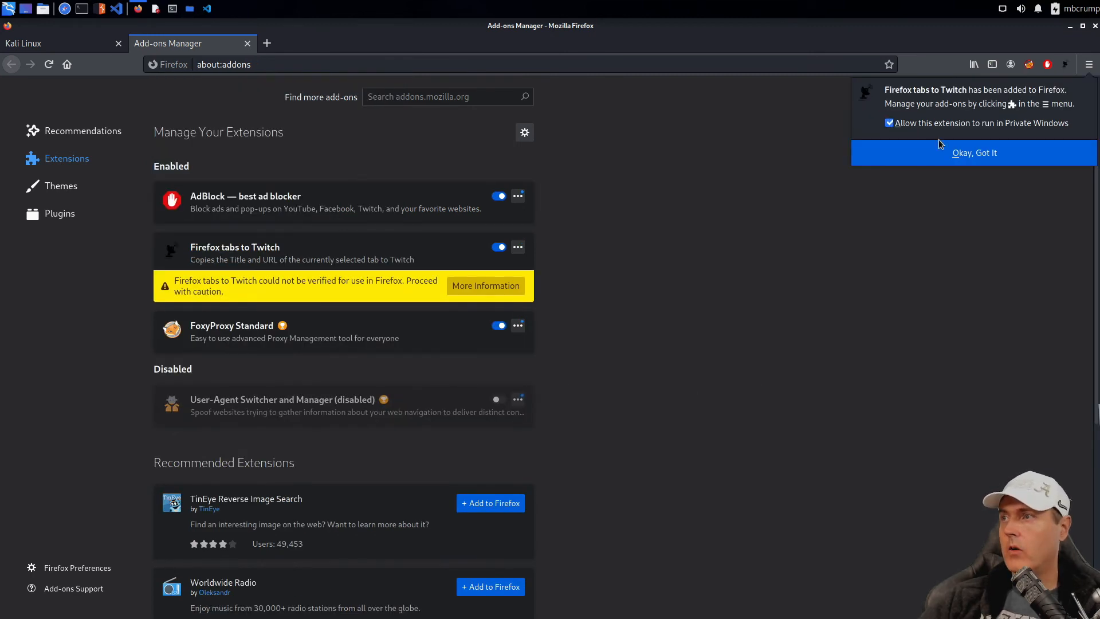
mouse_move(973, 159)
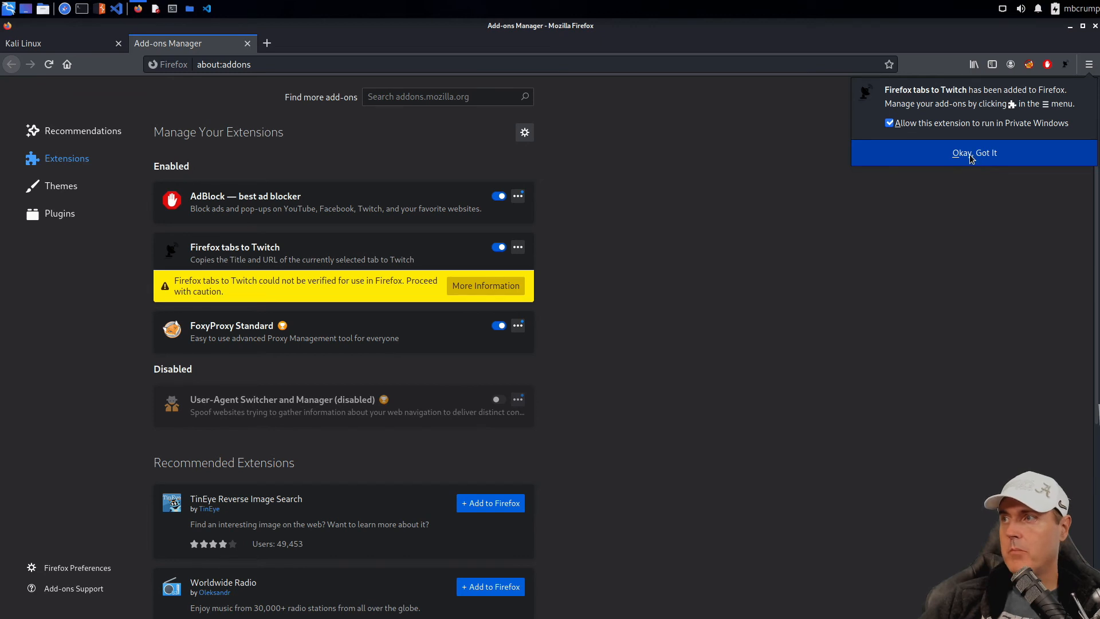
click(975, 153)
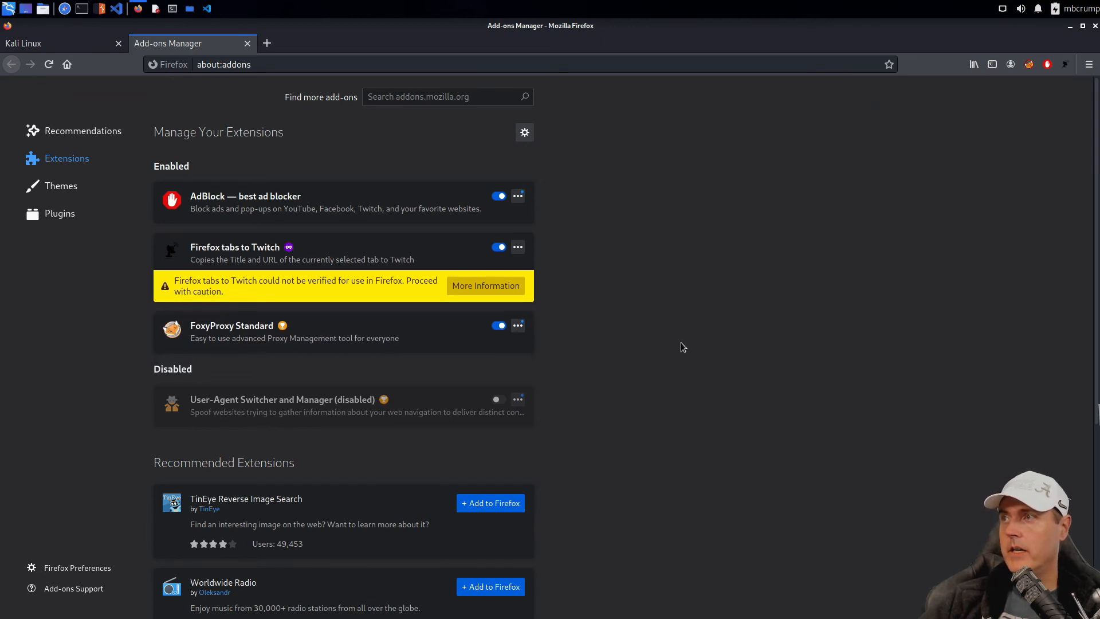
click(57, 43)
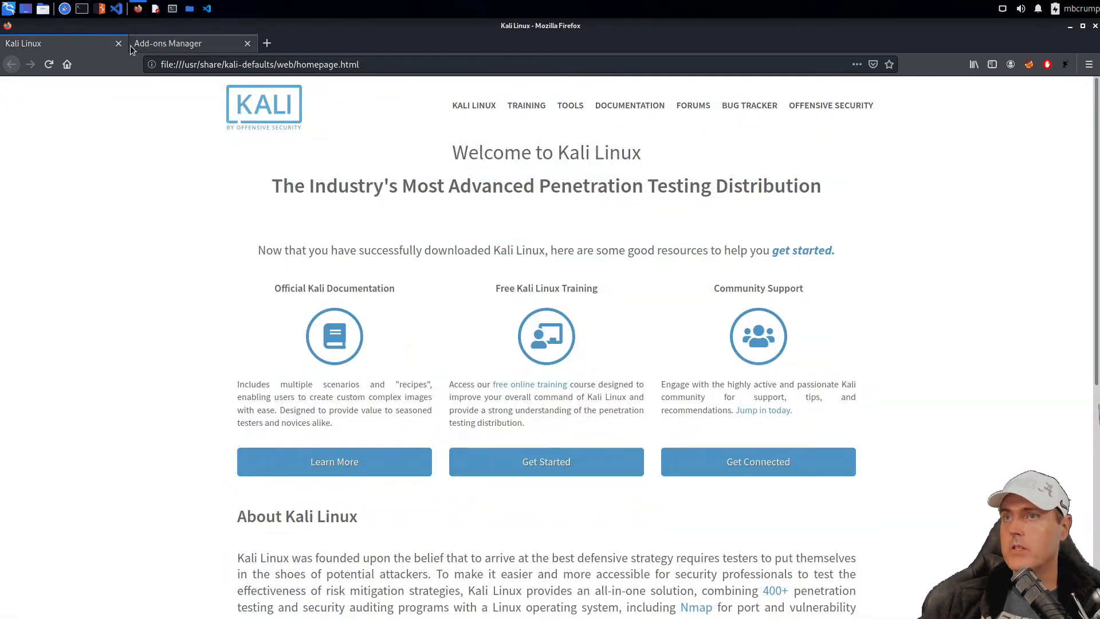
Step: Copy the Kali Linux tab's title and URL to Twitch through the add-on's tab menu
right_click(45, 43)
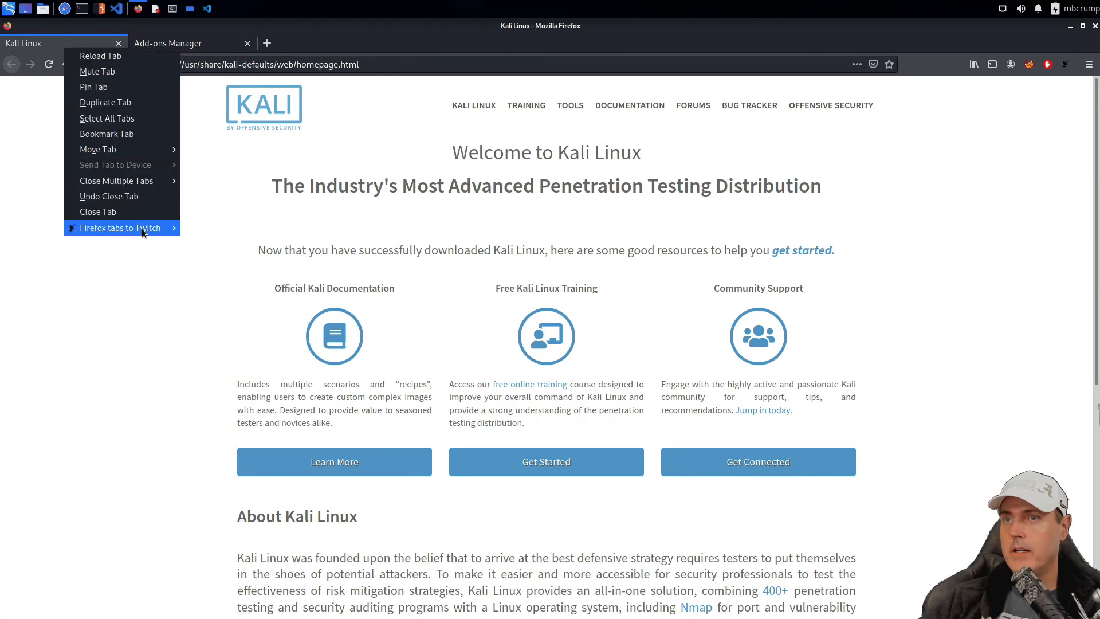
mouse_move(120, 228)
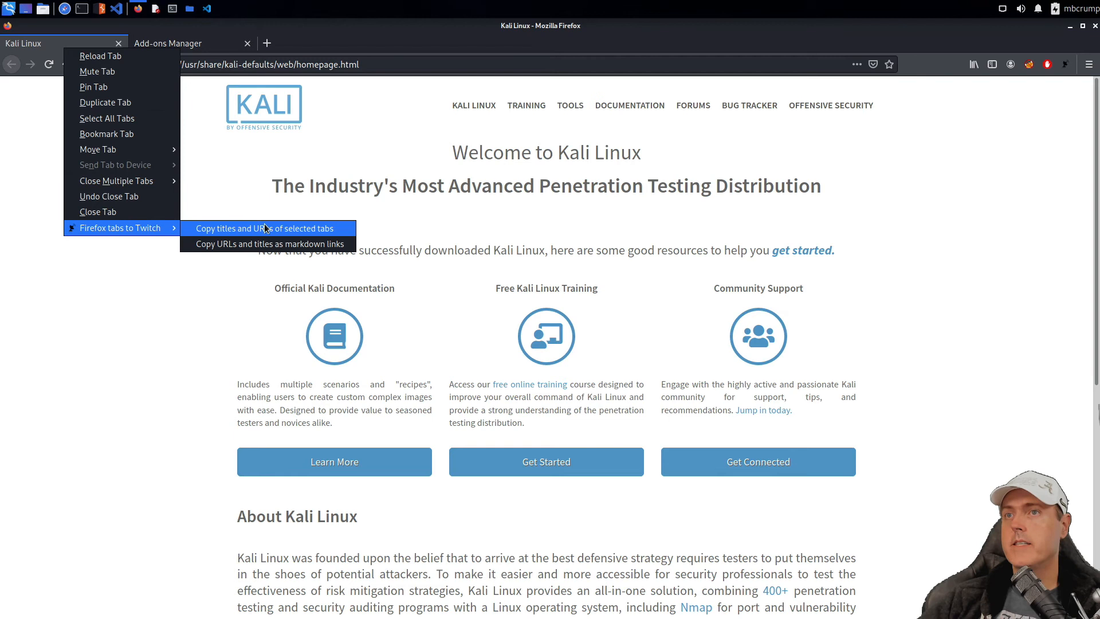
click(264, 228)
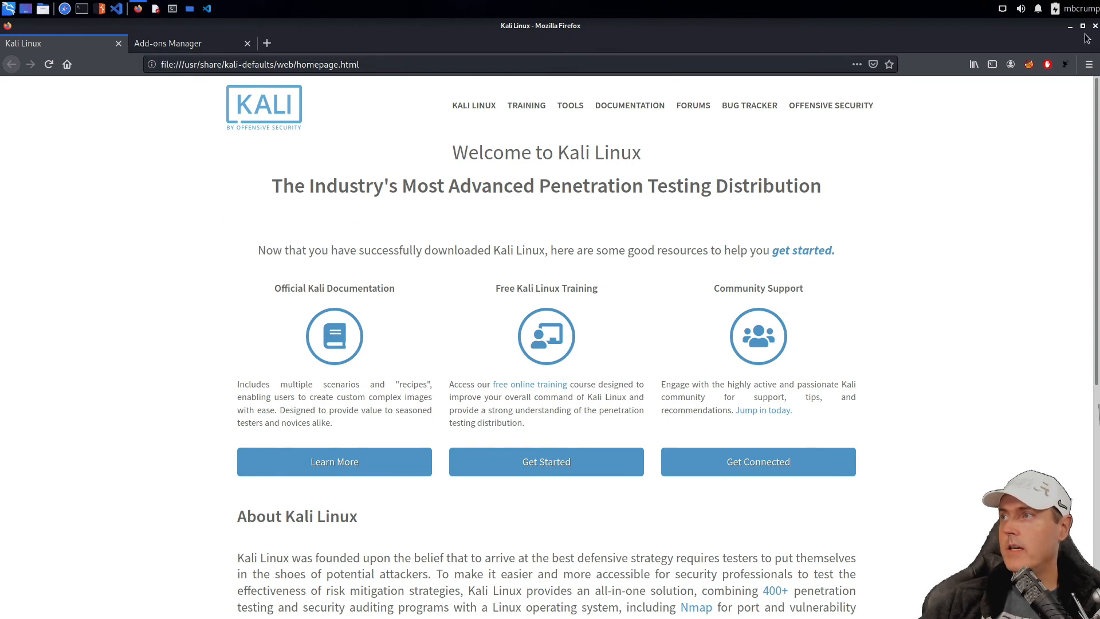
Step: Restart Firefox, confirming closure of both tabs, and open a new tab
click(1095, 26)
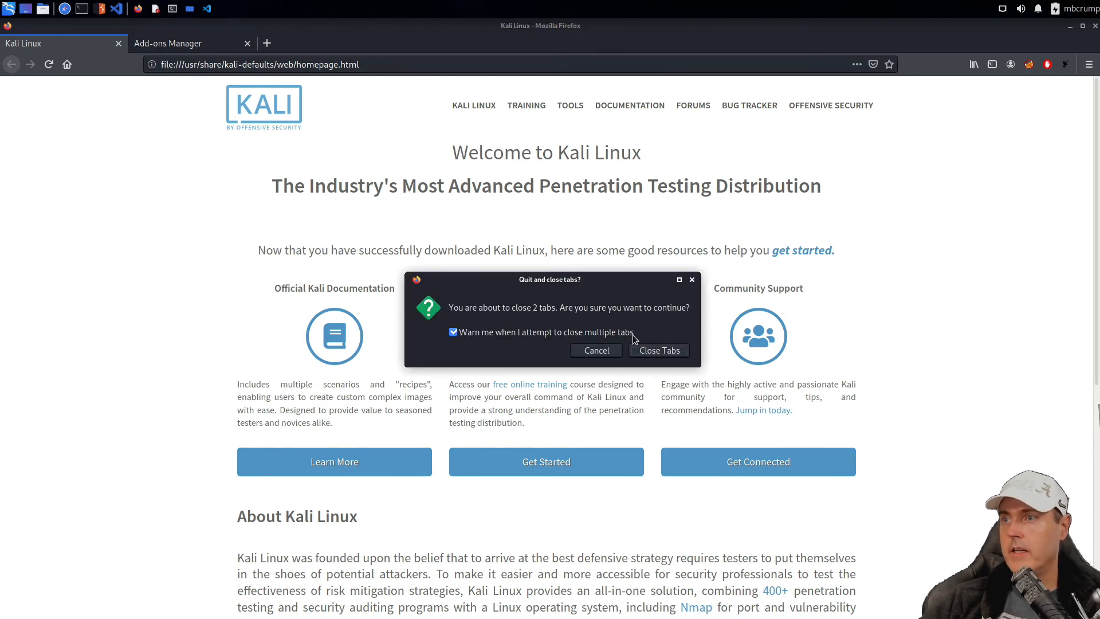
click(660, 351)
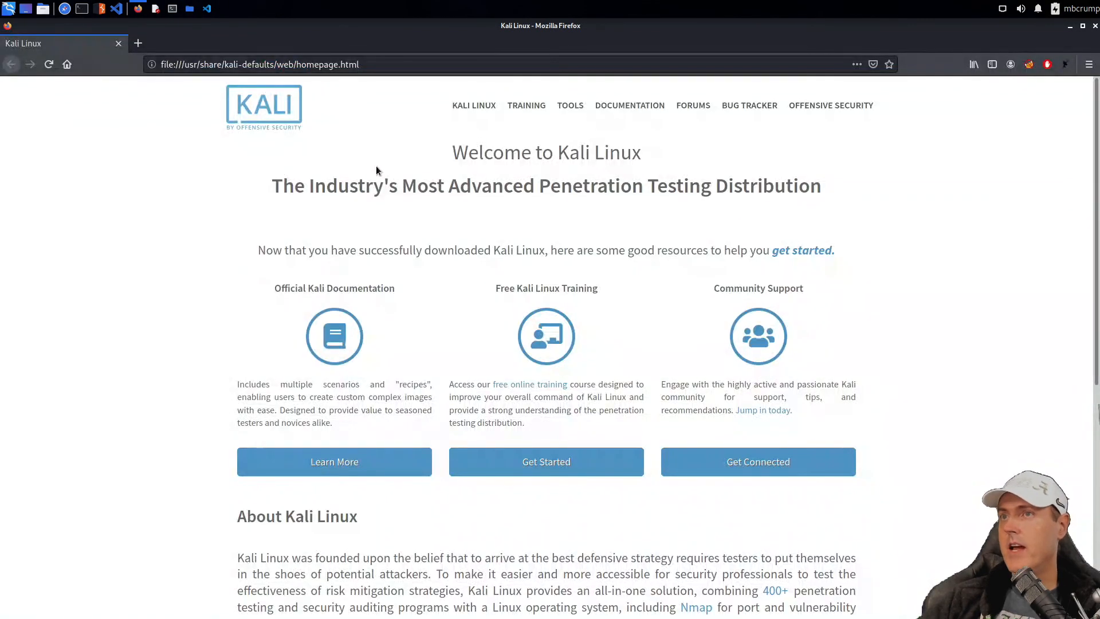
click(138, 43)
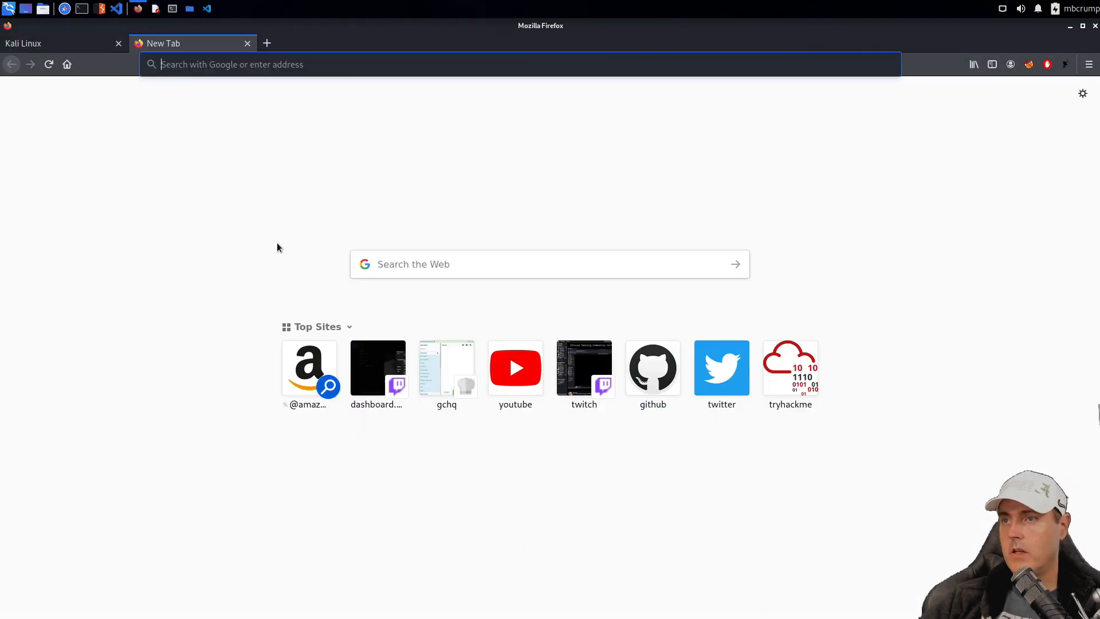
Step: Open CyberChef, send its title and URL to Twitch chat, and close Firefox
click(446, 368)
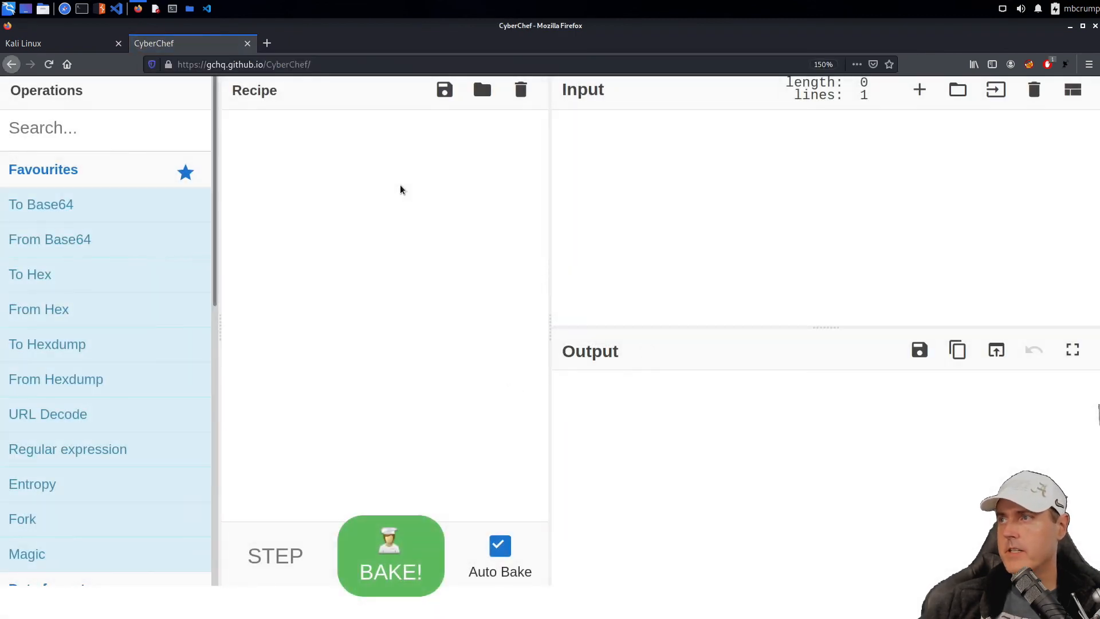
mouse_move(356, 263)
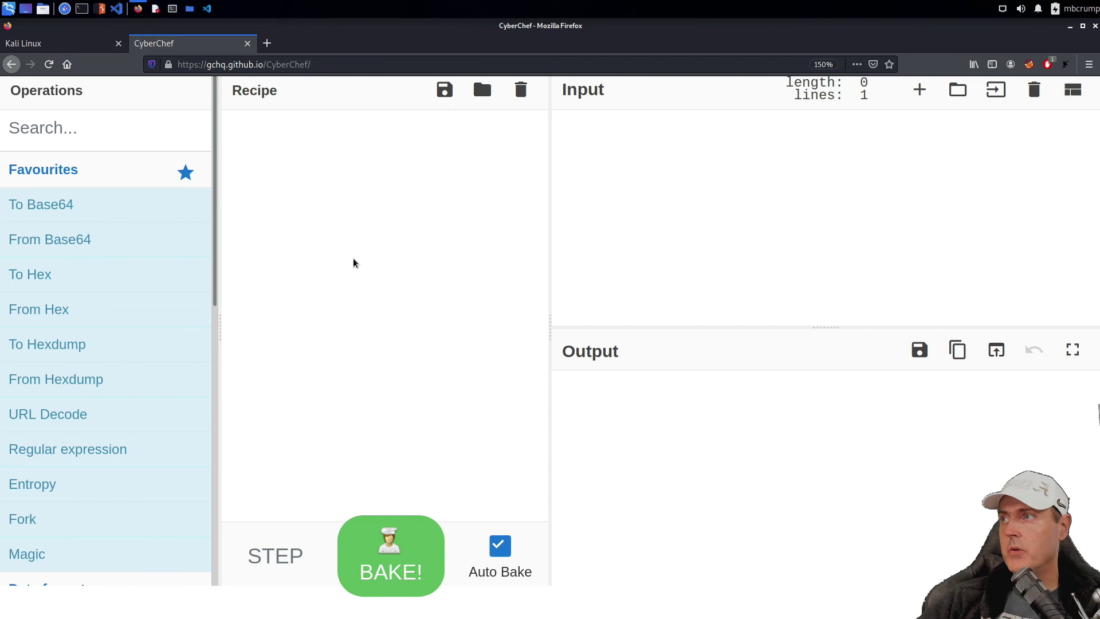
right_click(166, 44)
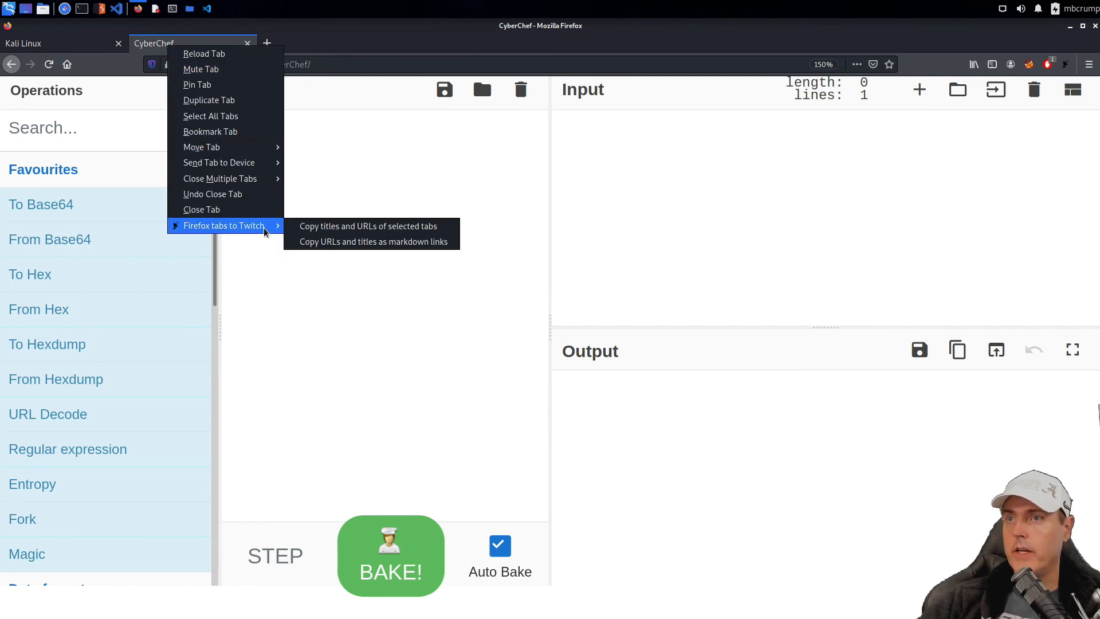
click(346, 233)
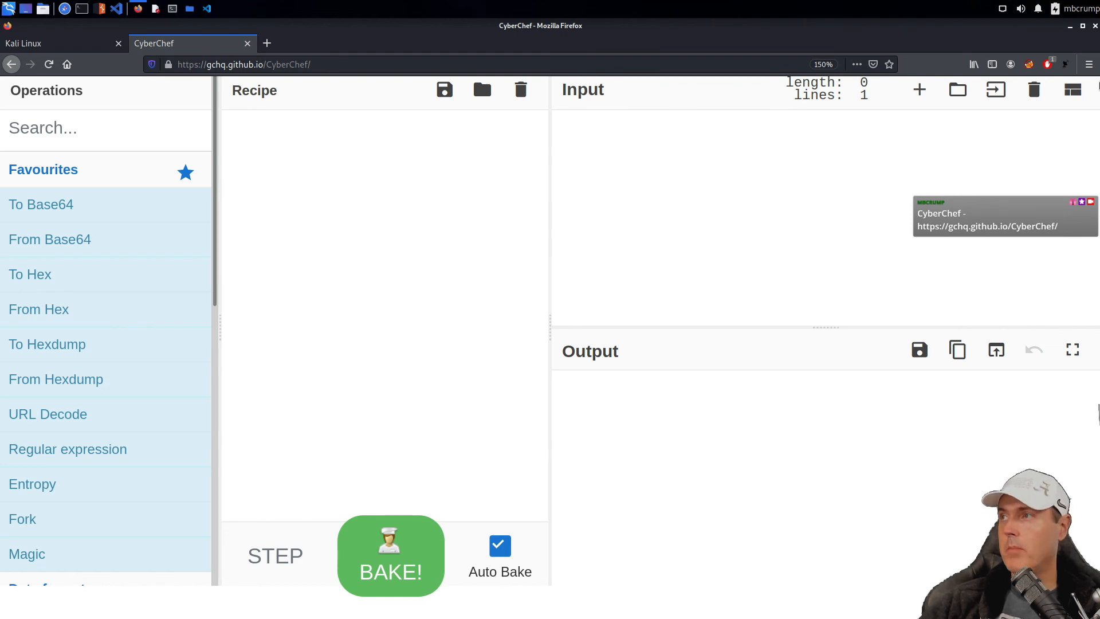
click(1095, 27)
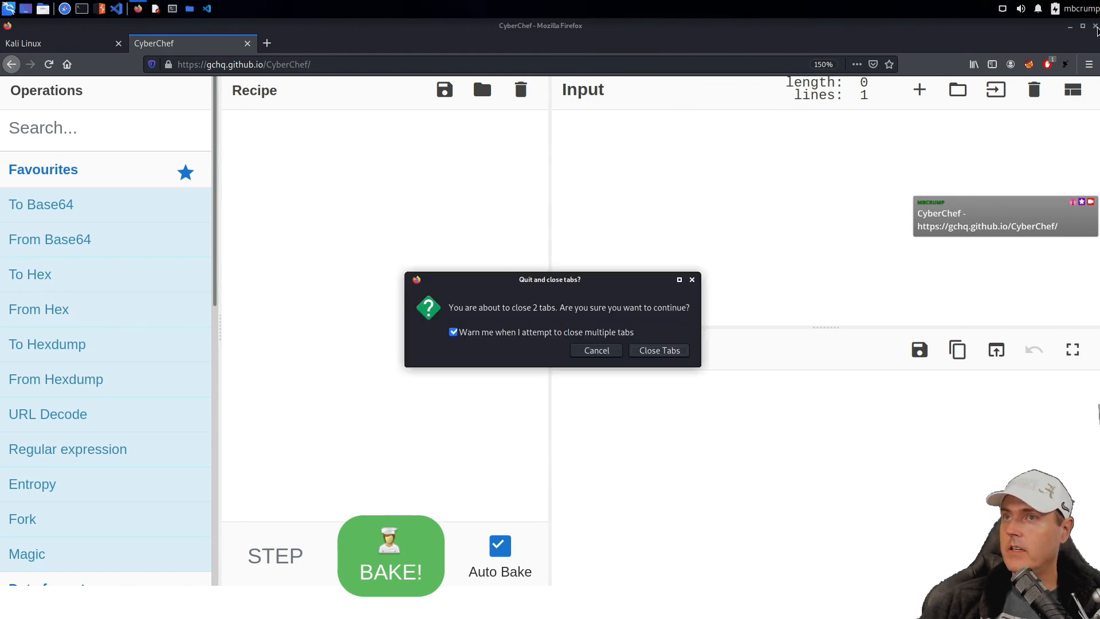
Step: Quit and relaunch Firefox, then send the Kali Linux tab's title and URL to Twitch chat
click(659, 350)
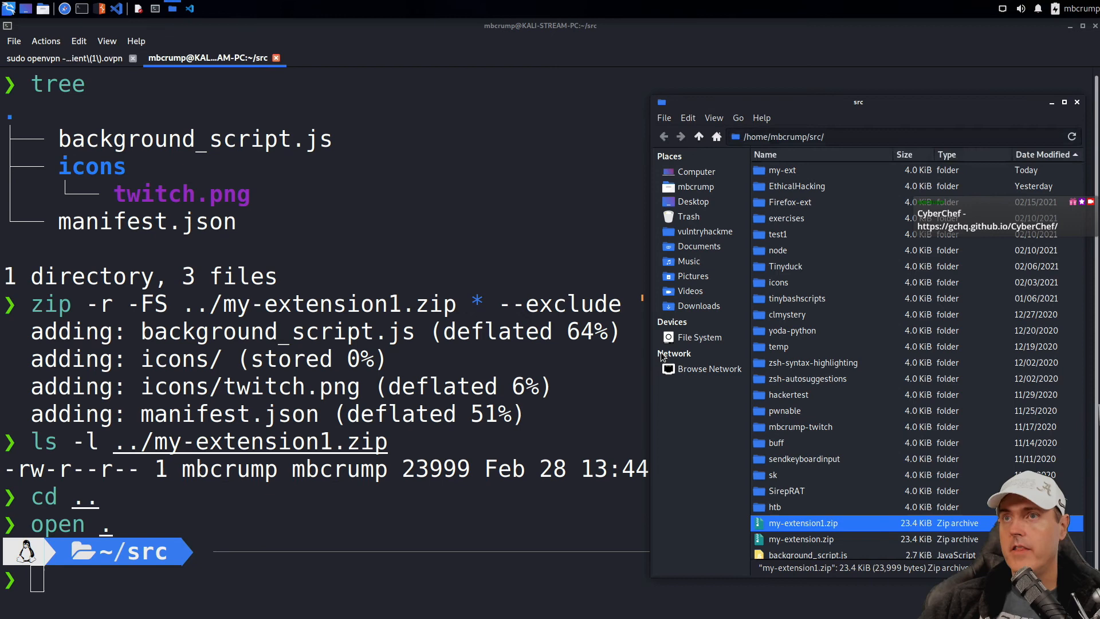
mouse_move(20, 14)
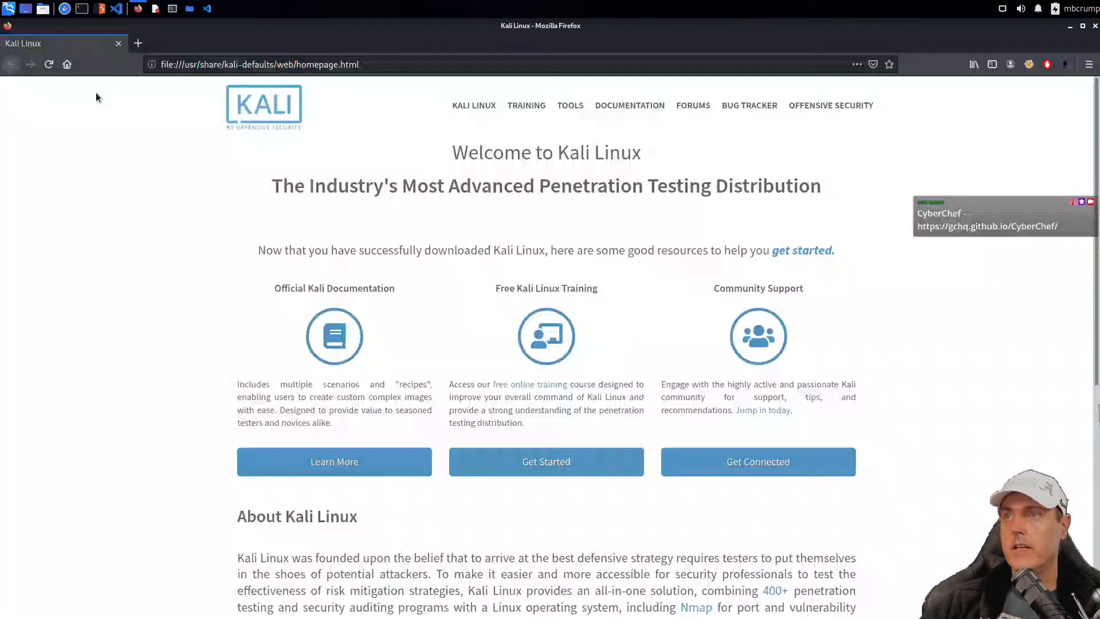
right_click(40, 43)
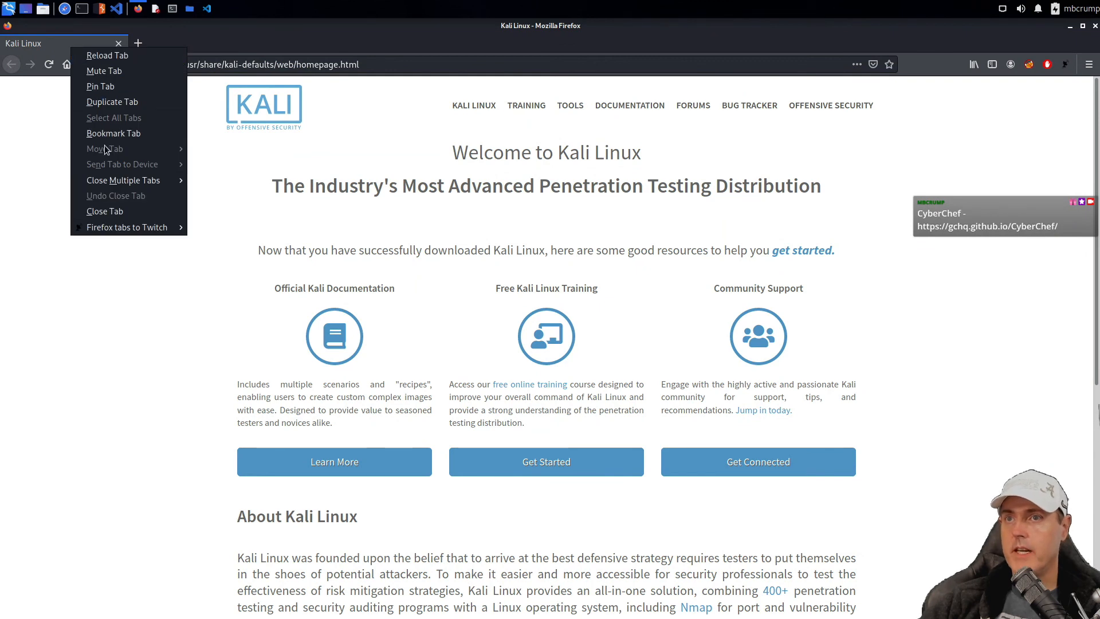
mouse_move(127, 227)
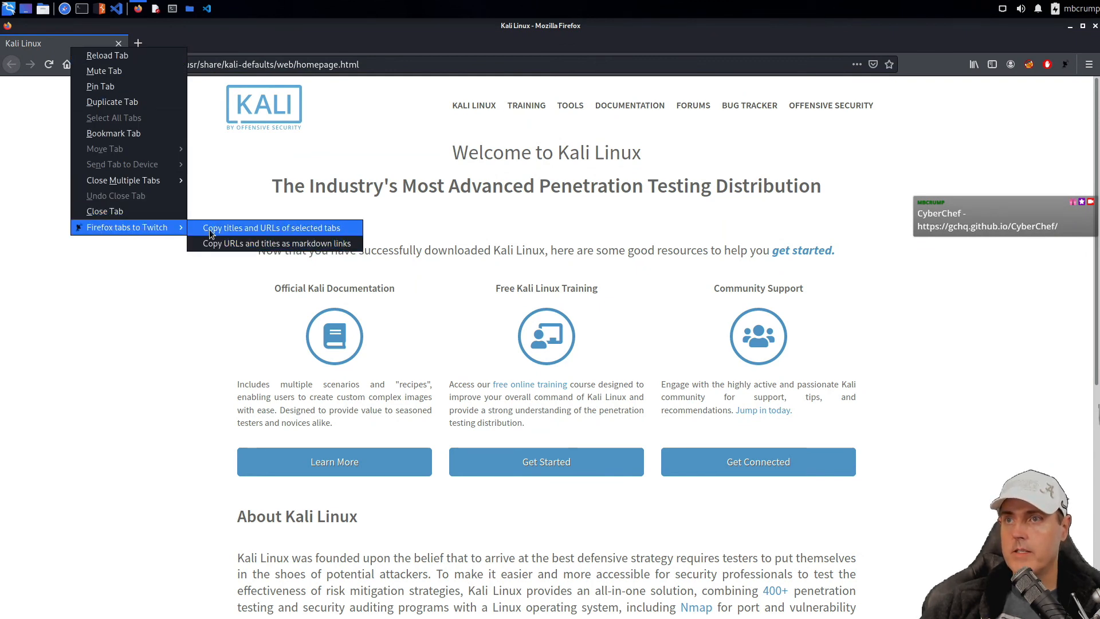
click(270, 227)
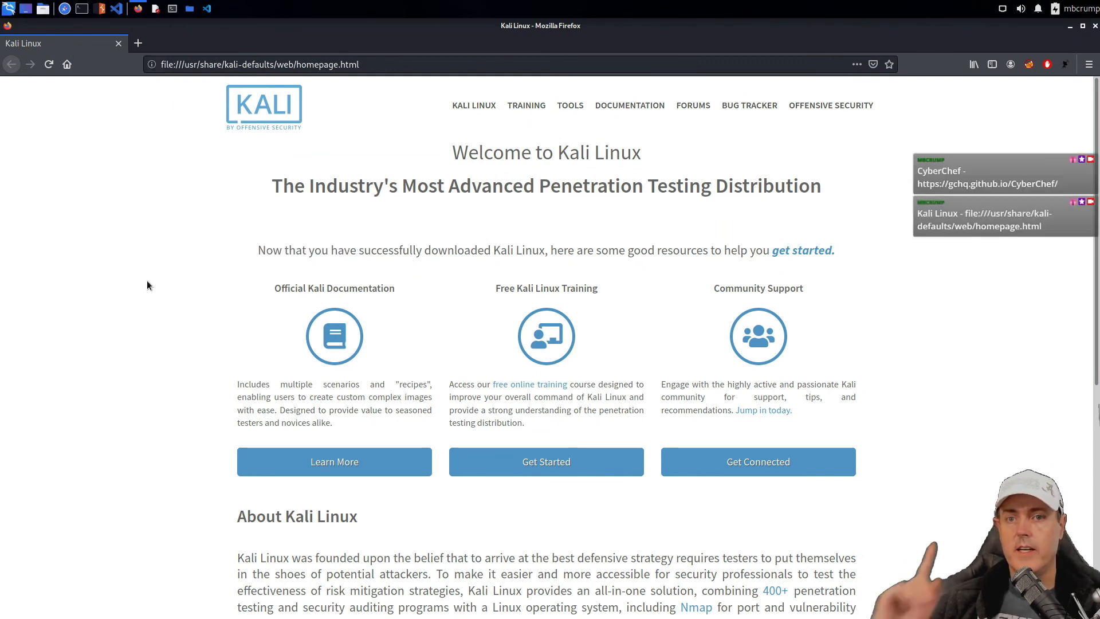